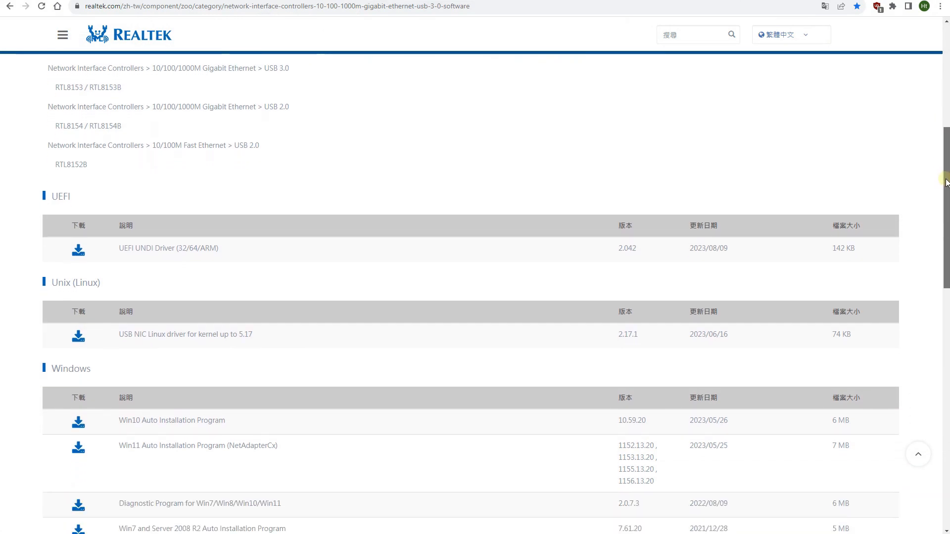
Browse the Synology E10G22-T1-Mini spec page and confirm the country prompt
{"action": "scroll", "scroll_direction": "down", "scroll_amount": 3}
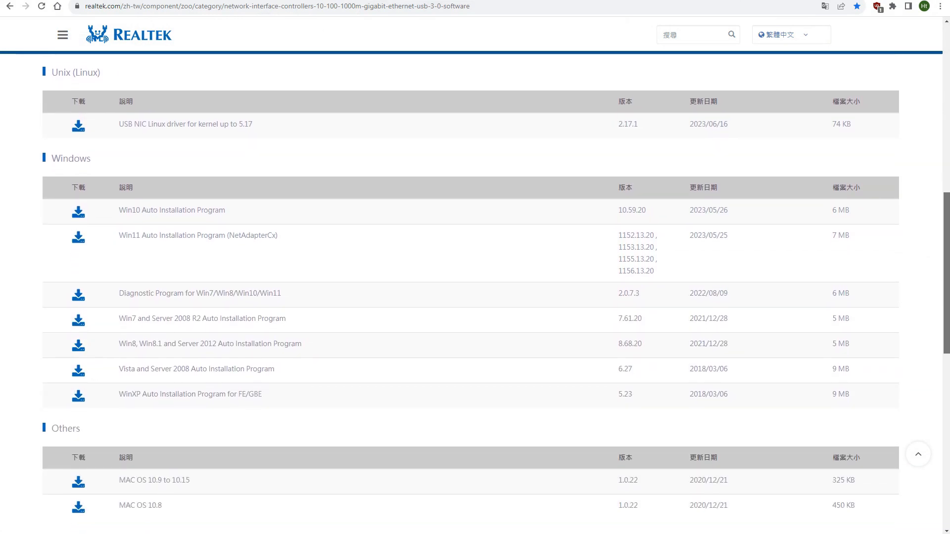
{"action": "scroll", "scroll_direction": "down", "scroll_amount": 3}
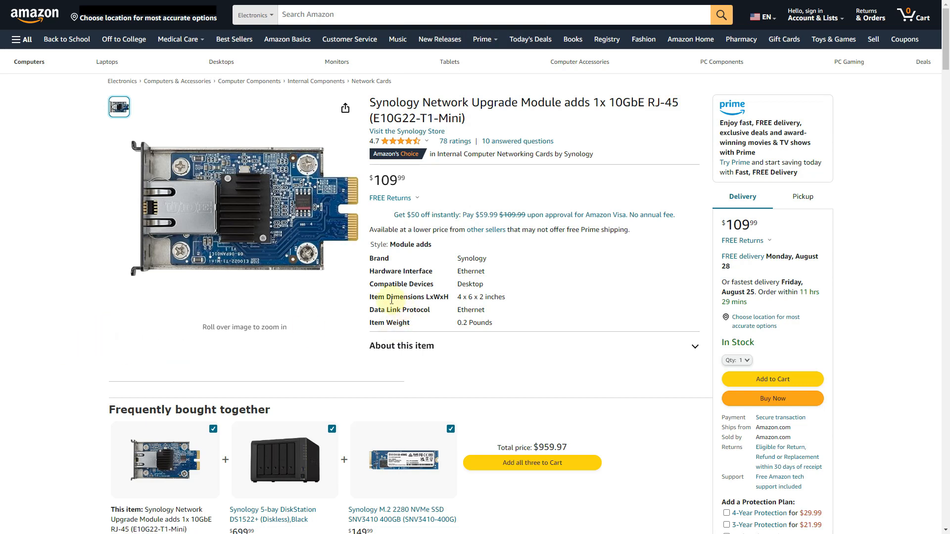
{"action": "mouse_move", "coordinate": [163, 191]}
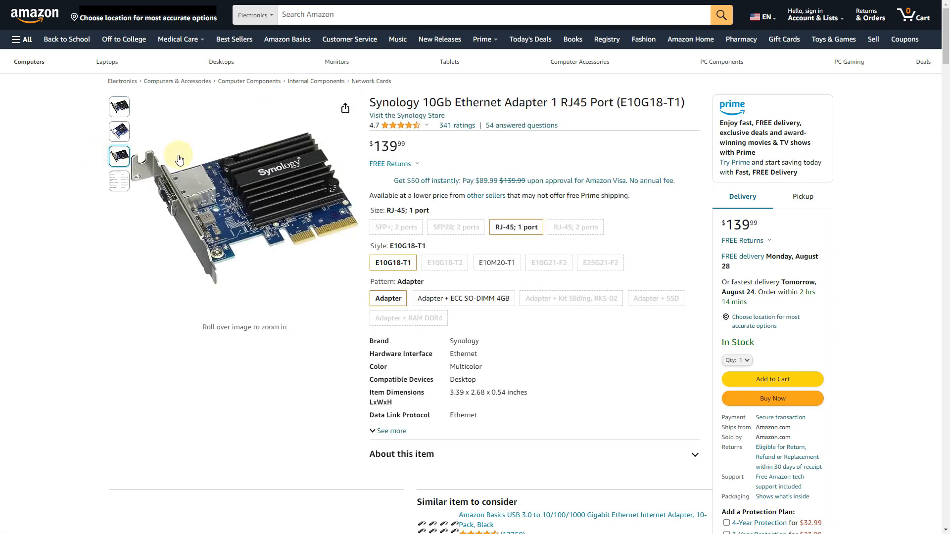
{"action": "mouse_move", "coordinate": [508, 152]}
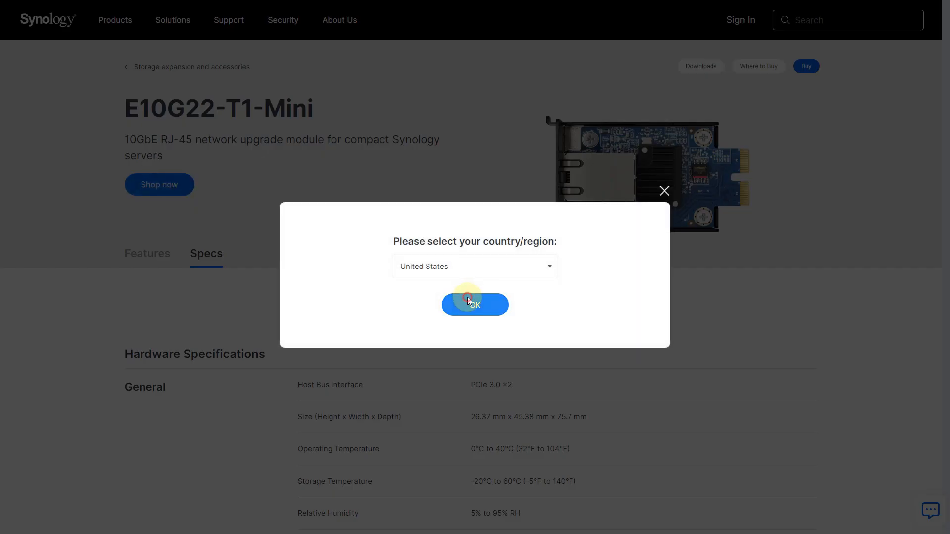
{"action": "left_click", "coordinate": [474, 304]}
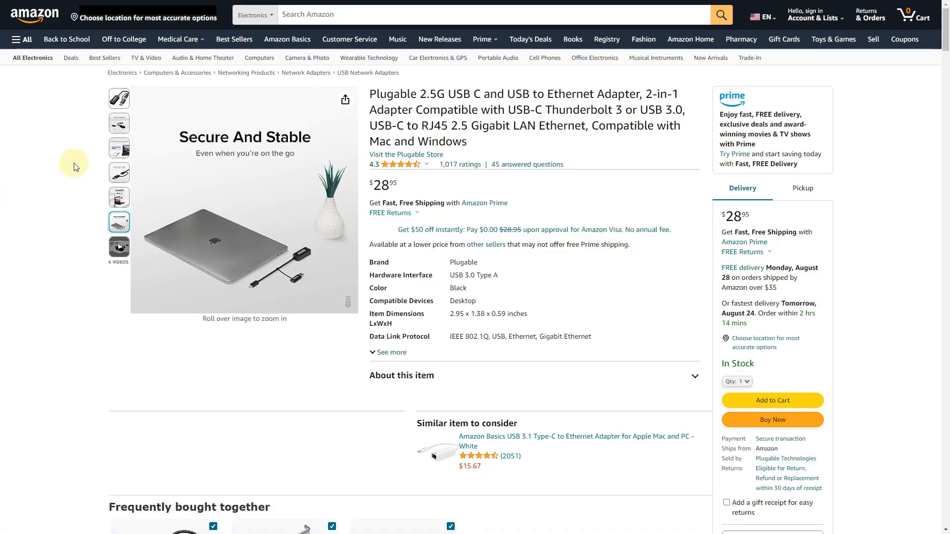
{"action": "left_click", "coordinate": [119, 98]}
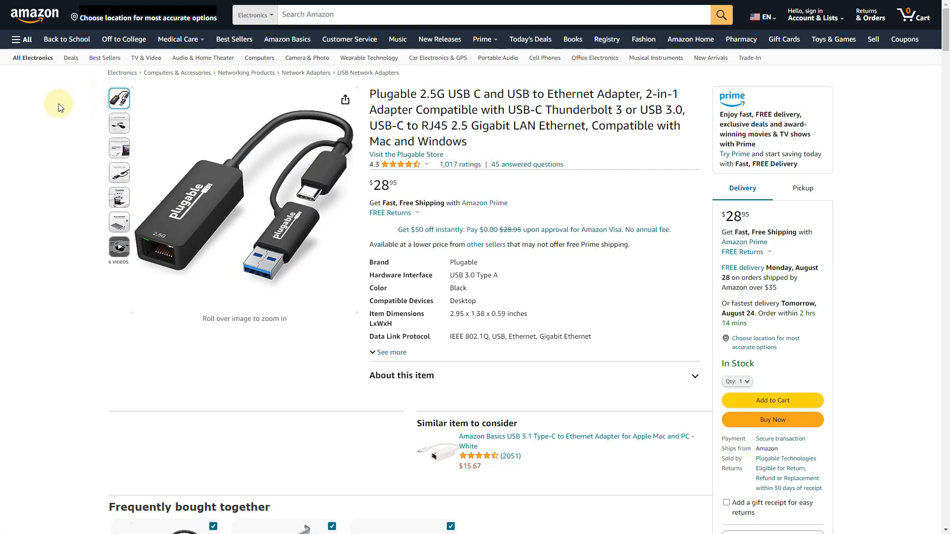
{"action": "mouse_move", "coordinate": [51, 264]}
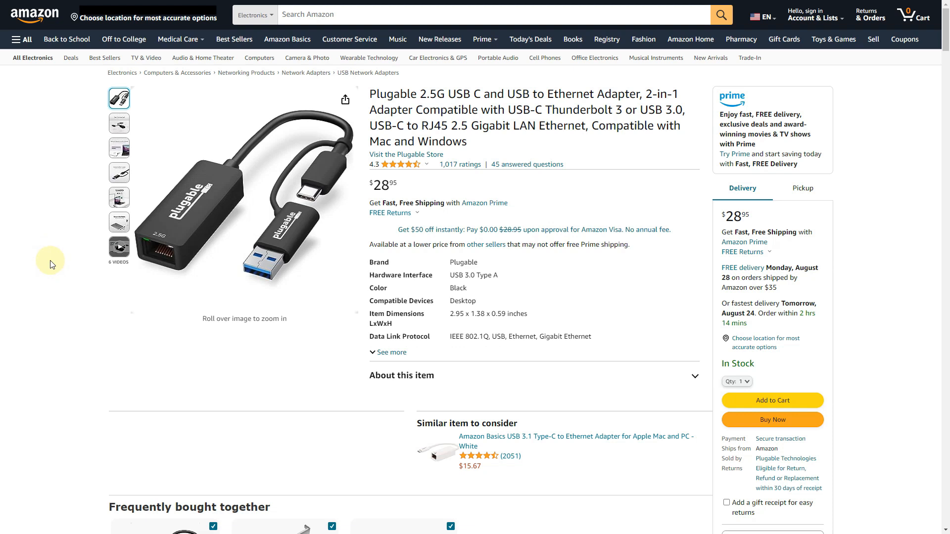
{"action": "mouse_move", "coordinate": [79, 208]}
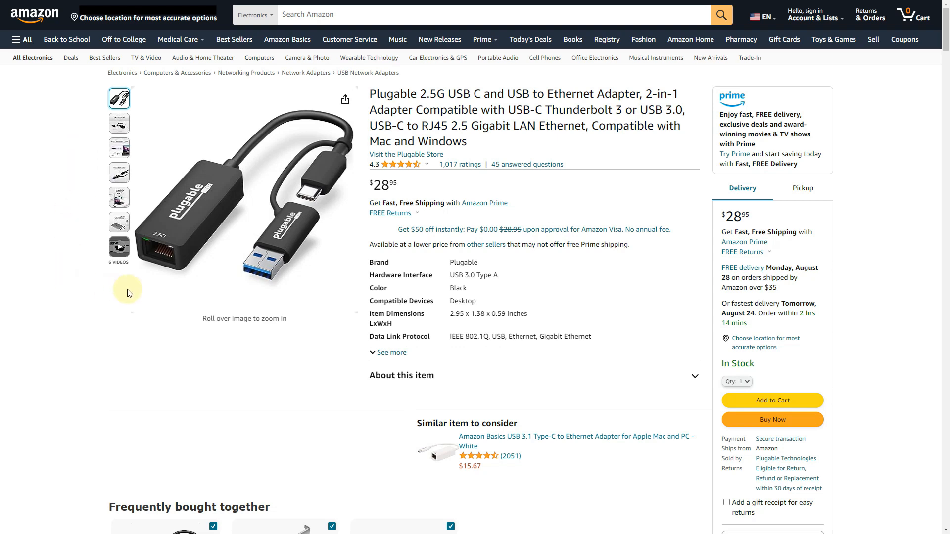
{"action": "mouse_move", "coordinate": [195, 232]}
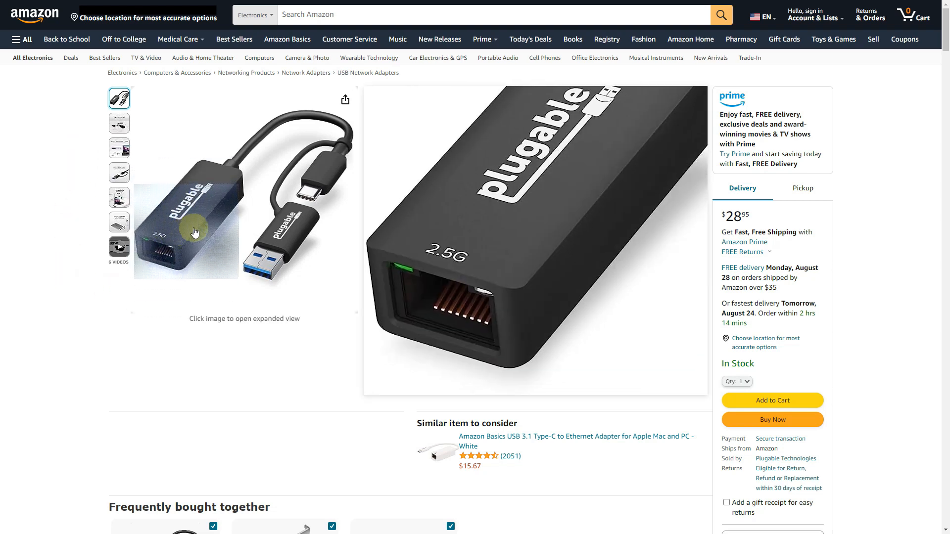
{"action": "left_click", "coordinate": [119, 249]}
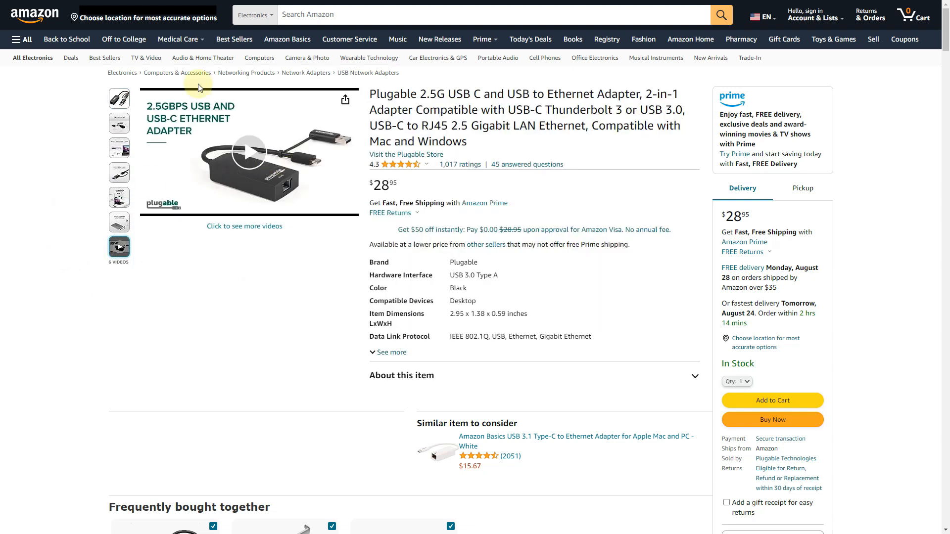
{"action": "left_click", "coordinate": [120, 98]}
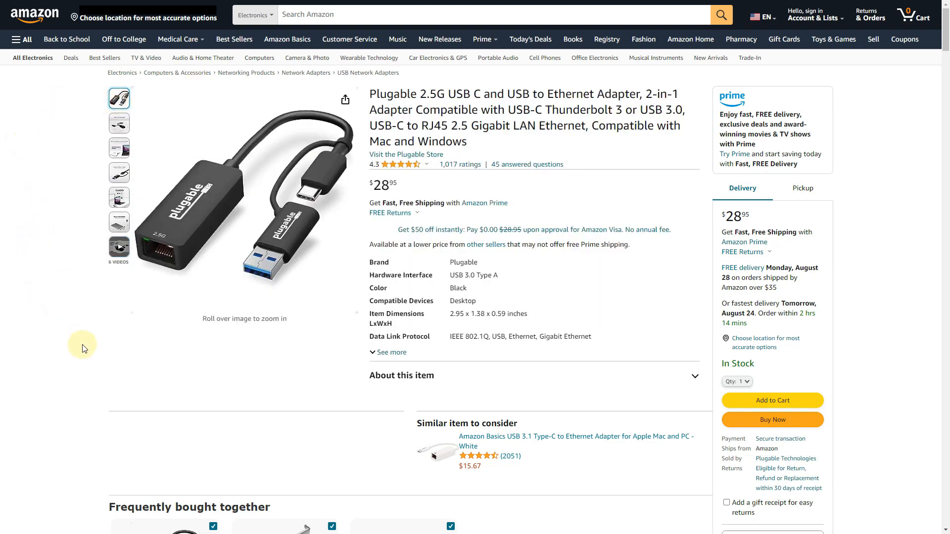
{"action": "mouse_move", "coordinate": [270, 373]}
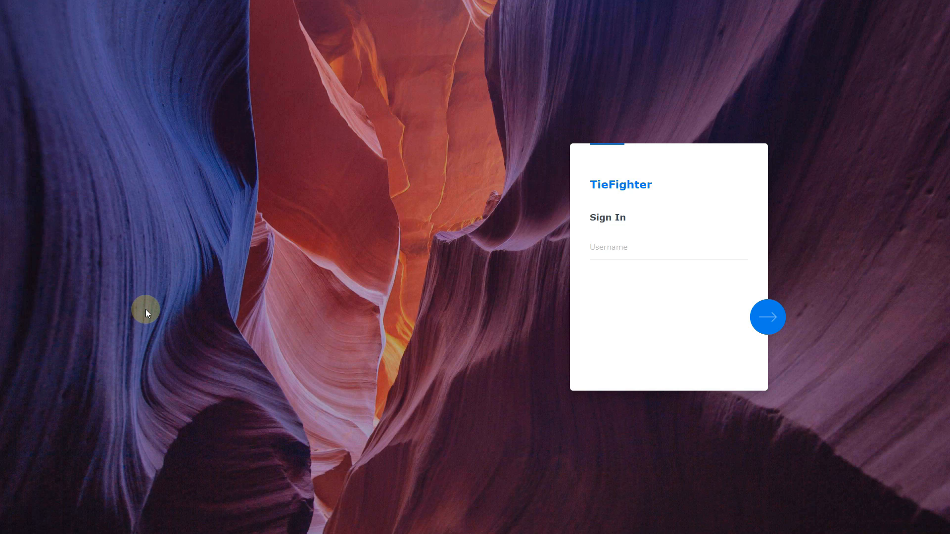
Sign in to DSM as user Darthmin and reach the TieFighter NAS desktop
{"action": "type", "text": "Darthmin"}
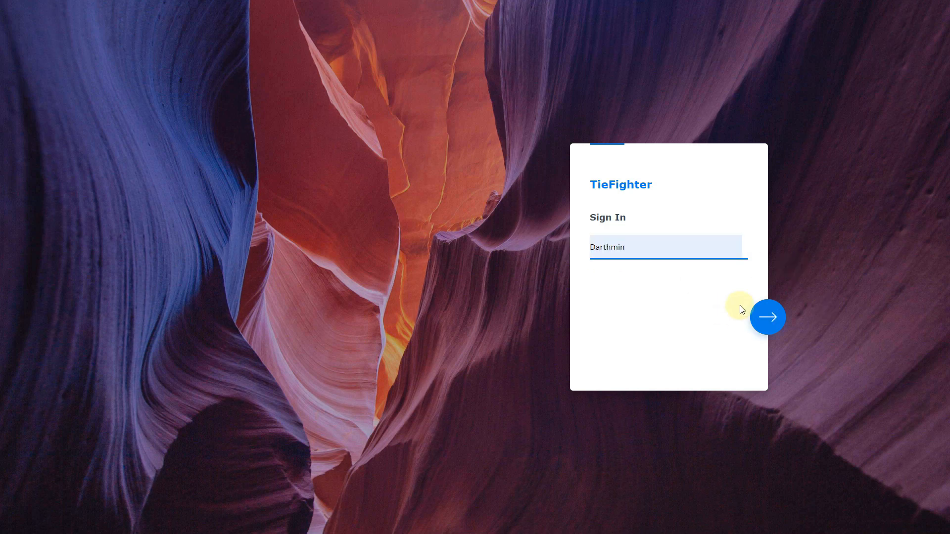
{"action": "left_click", "coordinate": [768, 317]}
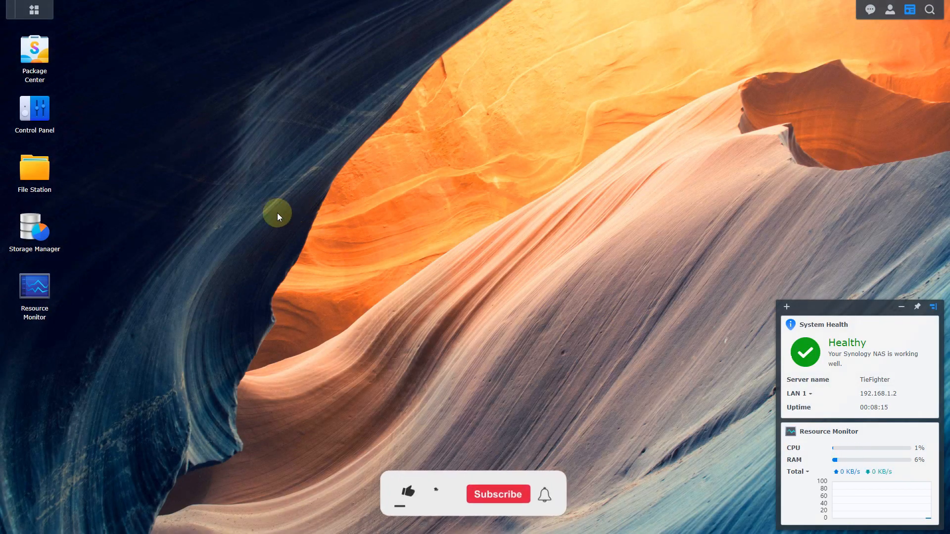
{"action": "left_click", "coordinate": [407, 492]}
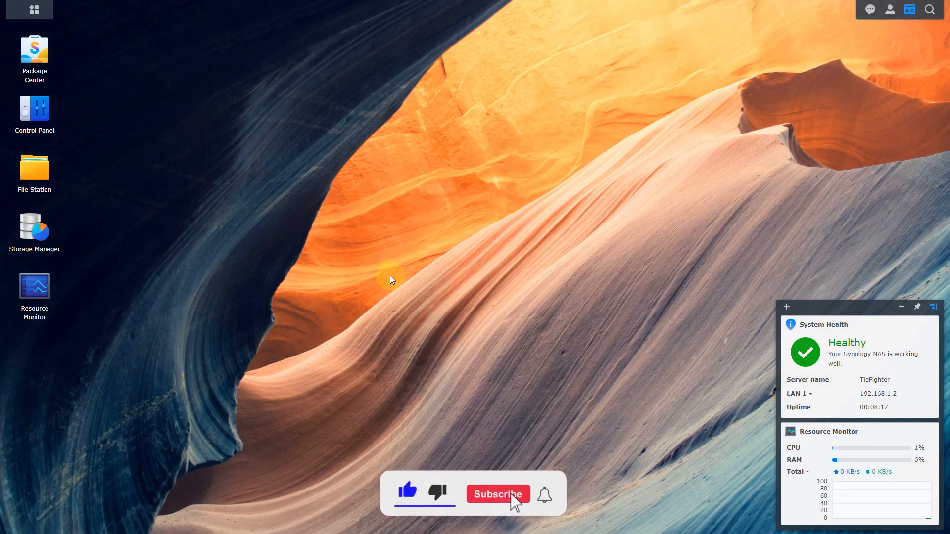
{"action": "left_click", "coordinate": [497, 494]}
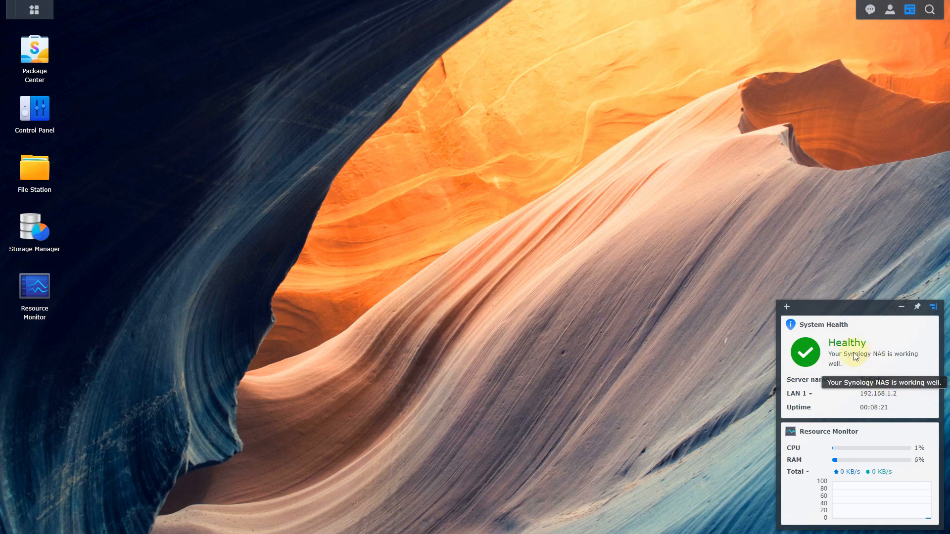
{"action": "mouse_move", "coordinate": [885, 401]}
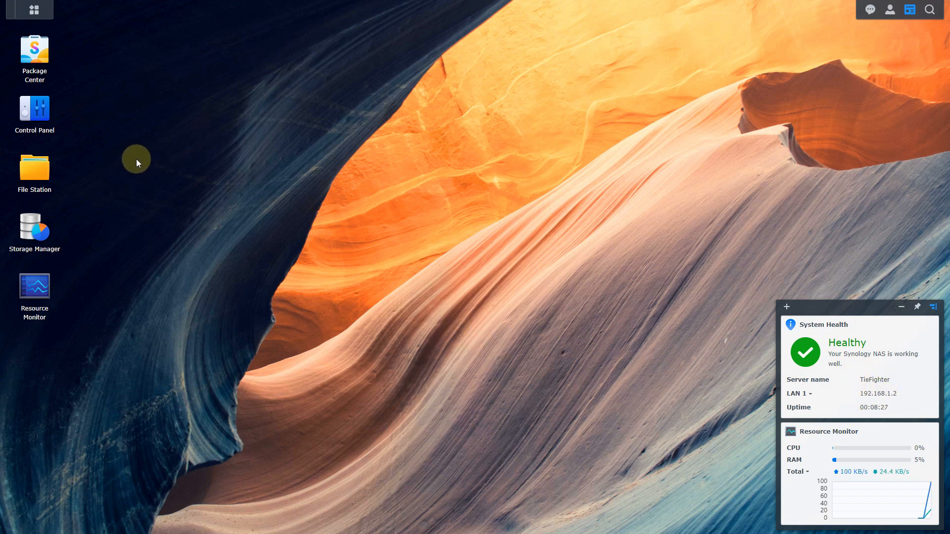
Show Control Panel's Network Interface list with LAN 1 at 192.168.1.2 and LAN 2 disconnected
{"action": "double_click", "coordinate": [35, 112]}
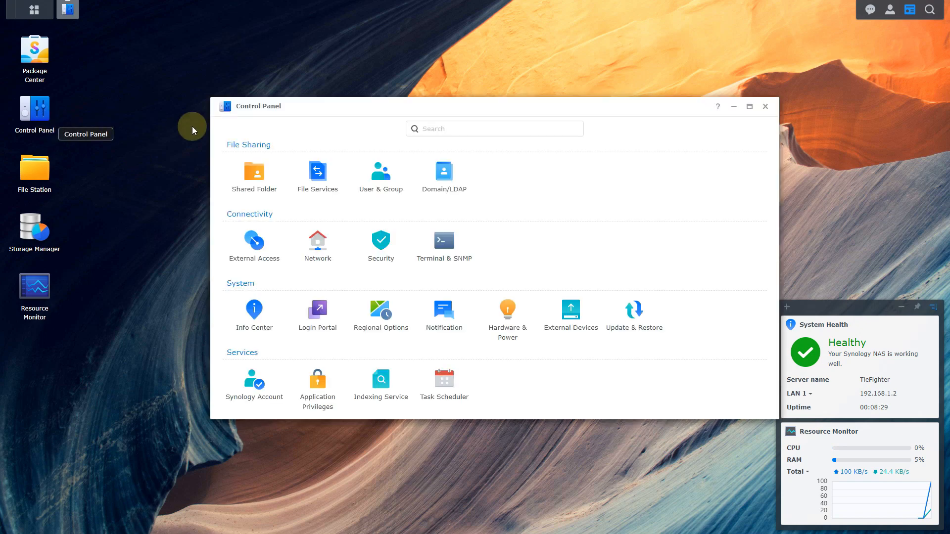
{"action": "left_click", "coordinate": [317, 242]}
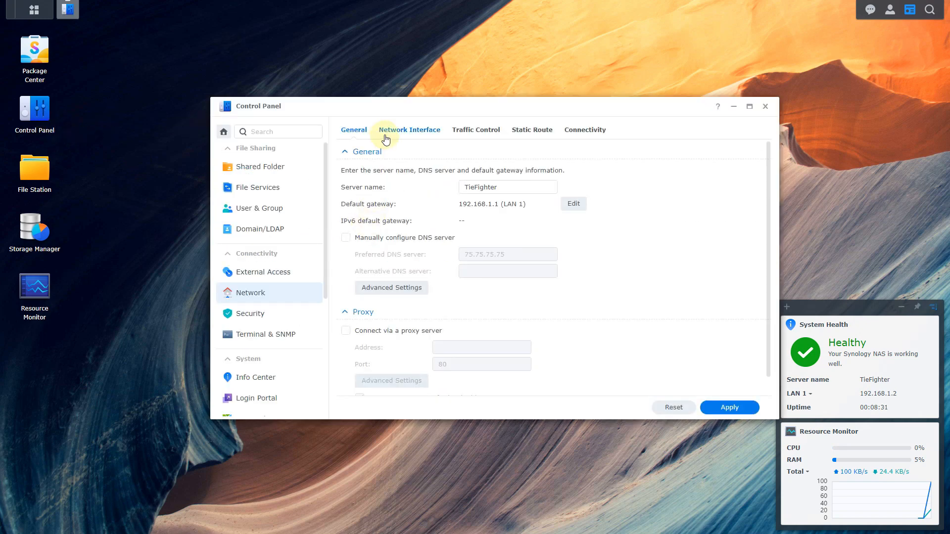
{"action": "left_click", "coordinate": [408, 129]}
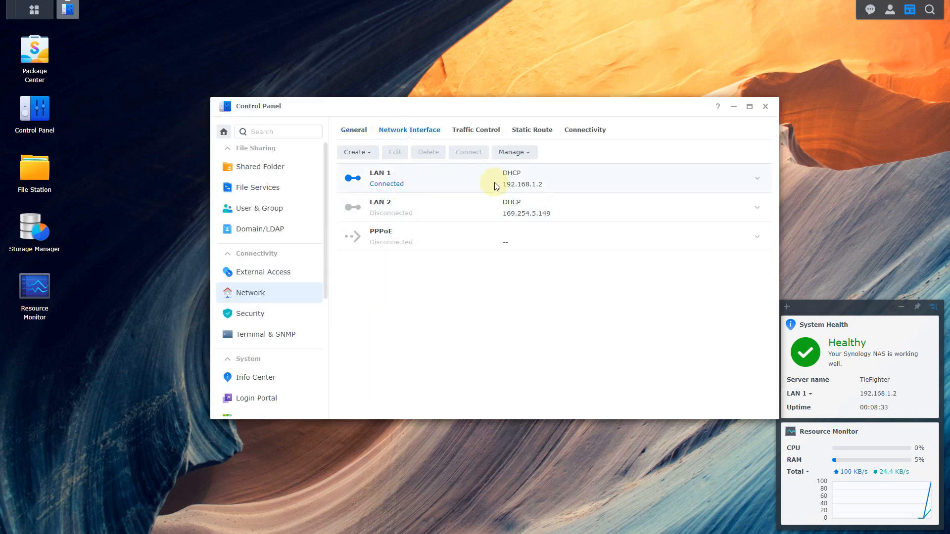
{"action": "mouse_move", "coordinate": [528, 185]}
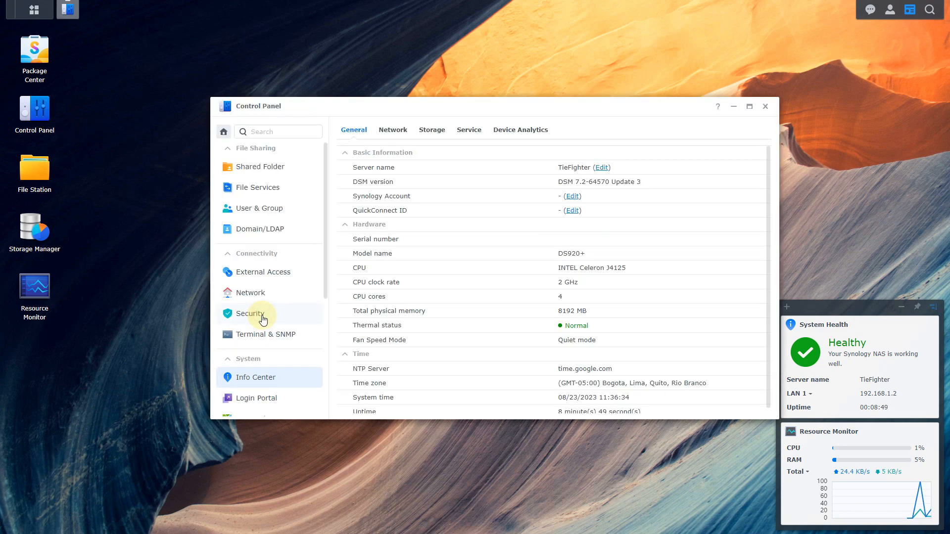
{"action": "mouse_move", "coordinate": [578, 185]}
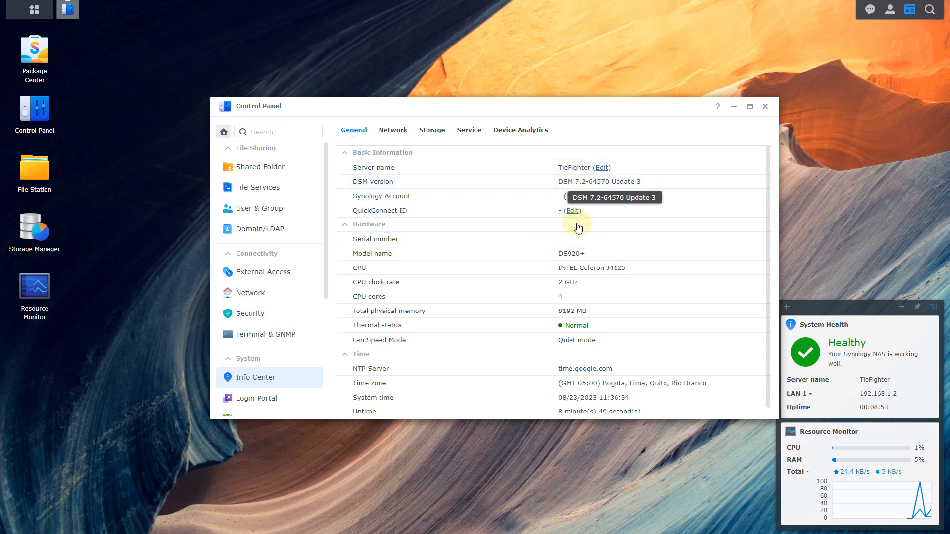
{"action": "mouse_move", "coordinate": [619, 268]}
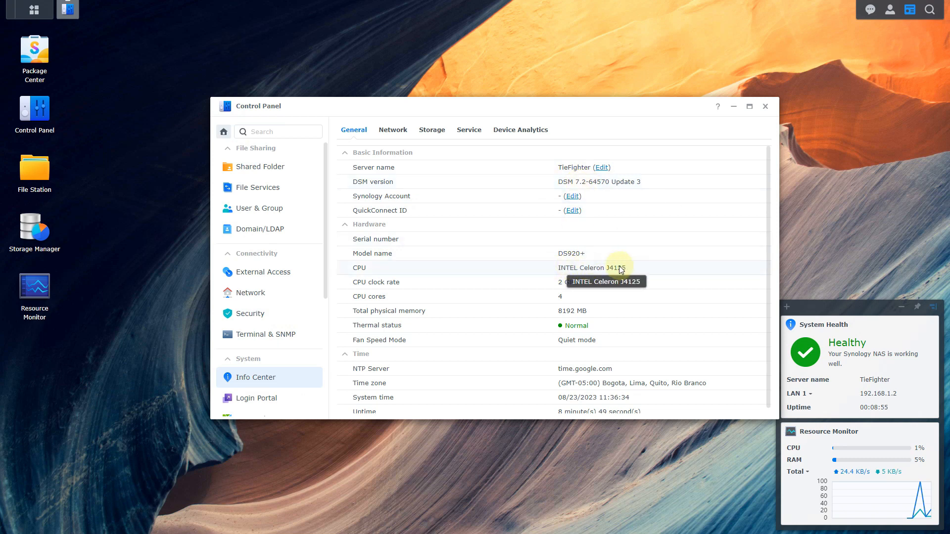
{"action": "mouse_move", "coordinate": [568, 269]}
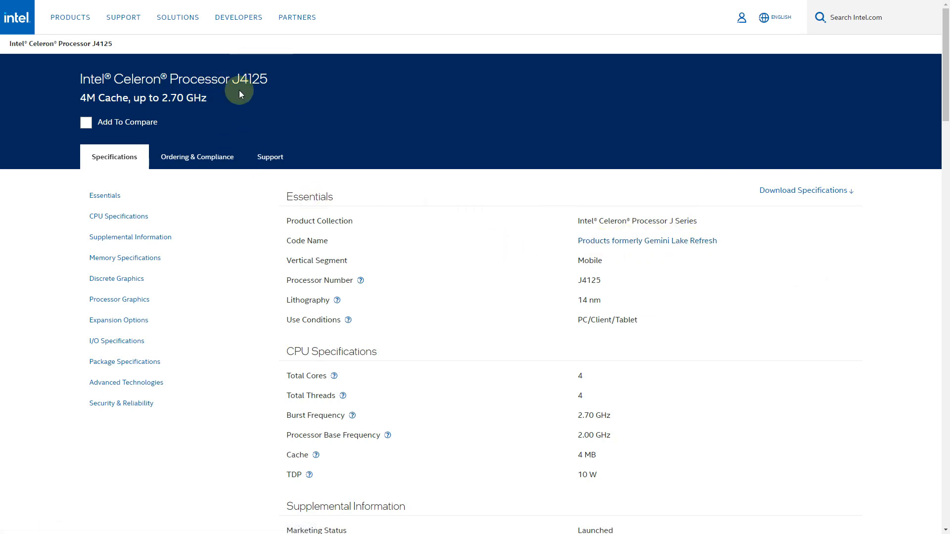
{"action": "mouse_move", "coordinate": [662, 249]}
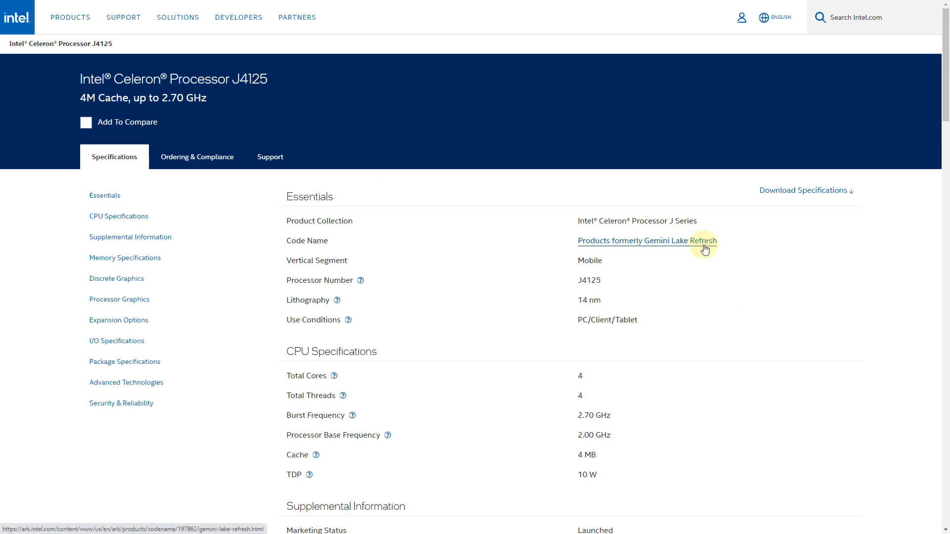
{"action": "mouse_move", "coordinate": [723, 287]}
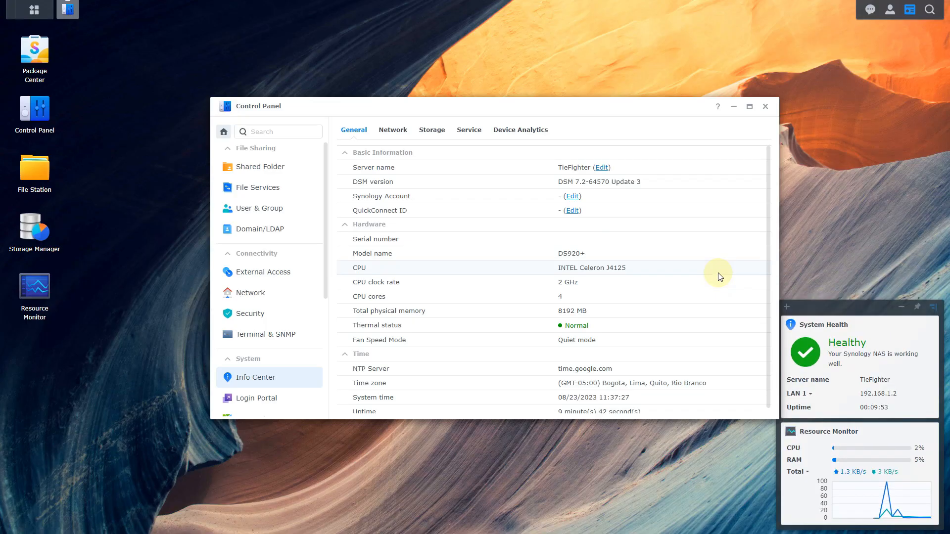
{"action": "mouse_move", "coordinate": [111, 494]}
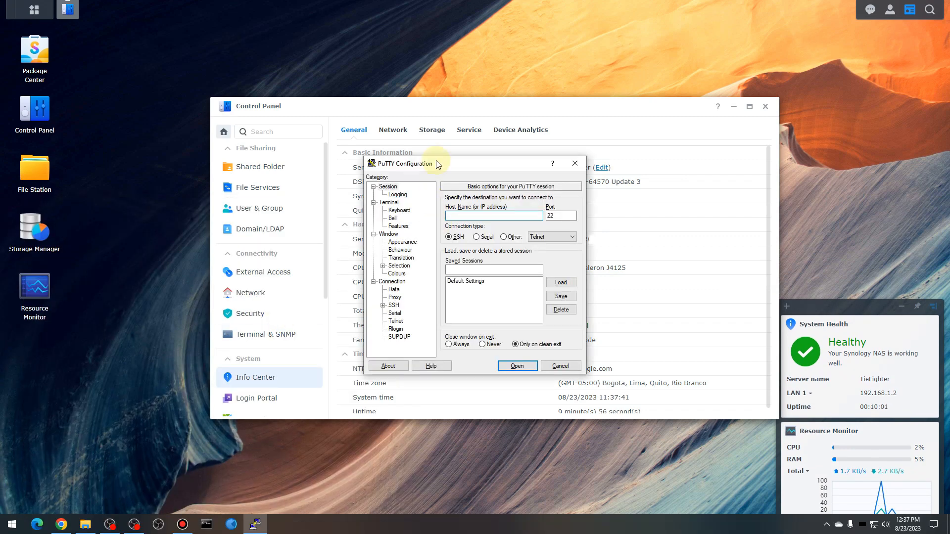
{"action": "left_click_drag", "start_coordinate": [403, 163], "coordinate": [387, 83]}
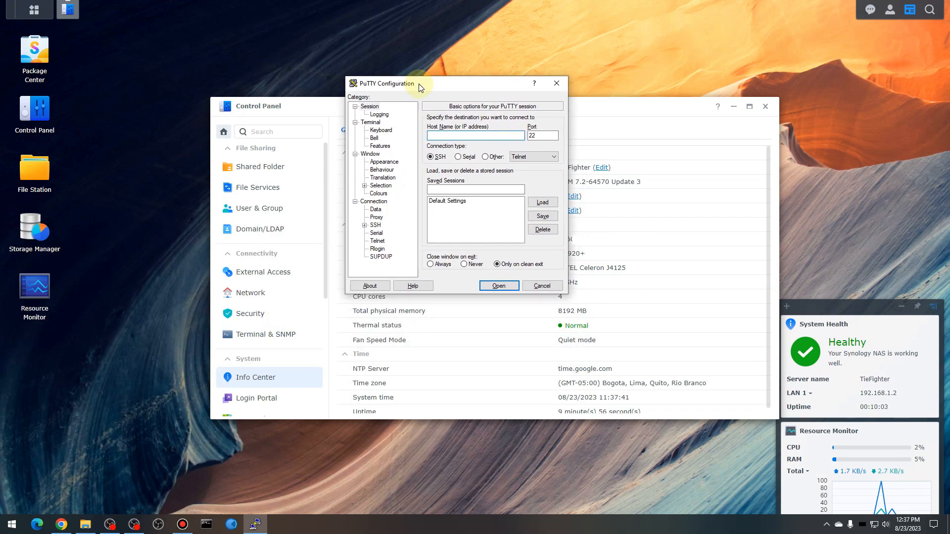
{"action": "left_click", "coordinate": [476, 136]}
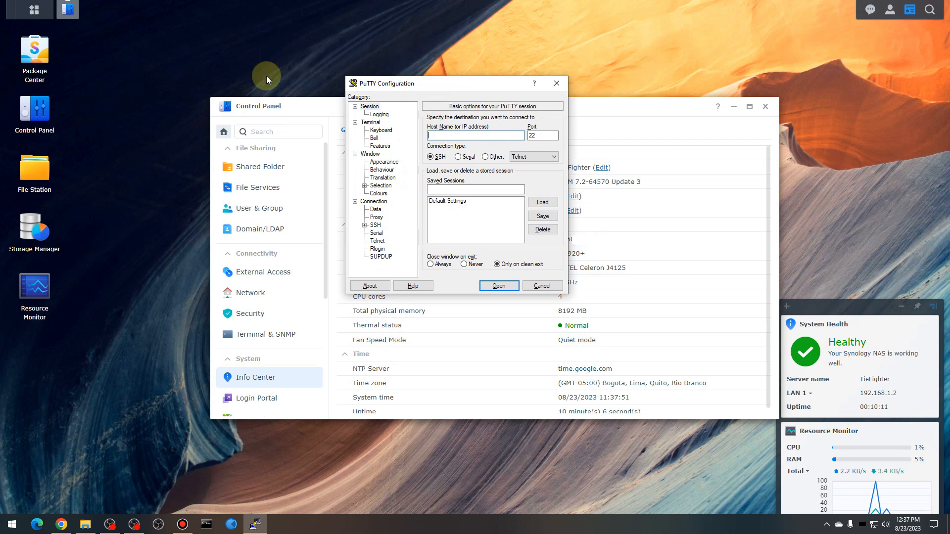
{"action": "left_click", "coordinate": [555, 83]}
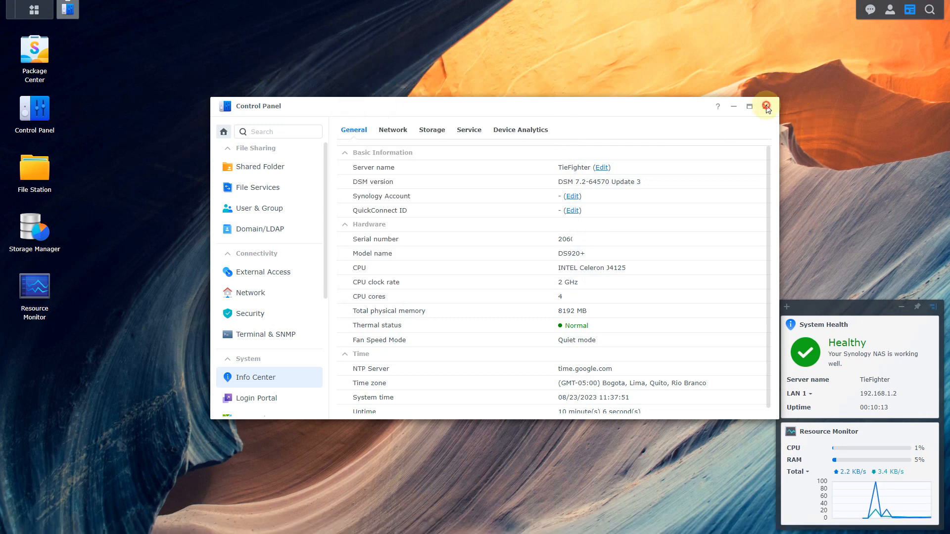
Enable the SSH service on port 22 in Terminal & SNMP and acknowledge the warning
{"action": "left_click", "coordinate": [223, 131]}
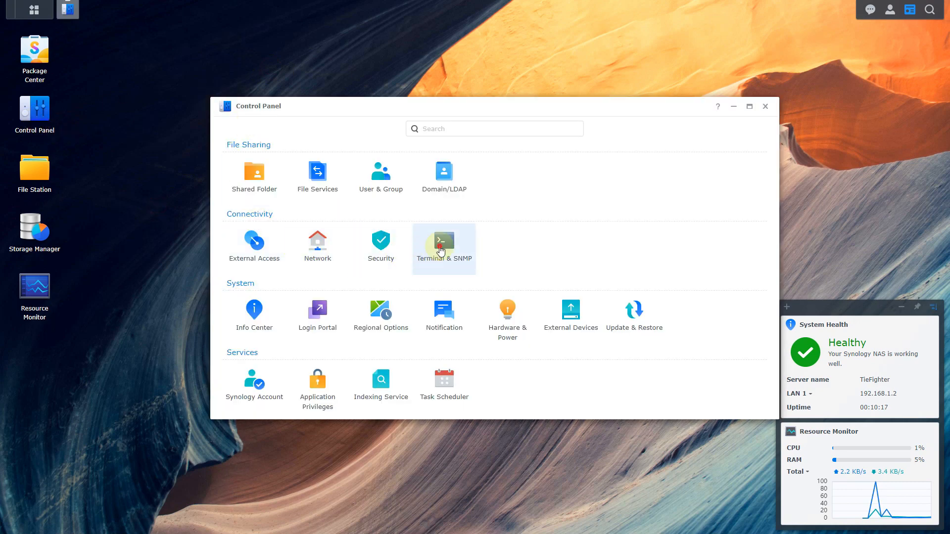
{"action": "left_click", "coordinate": [443, 242]}
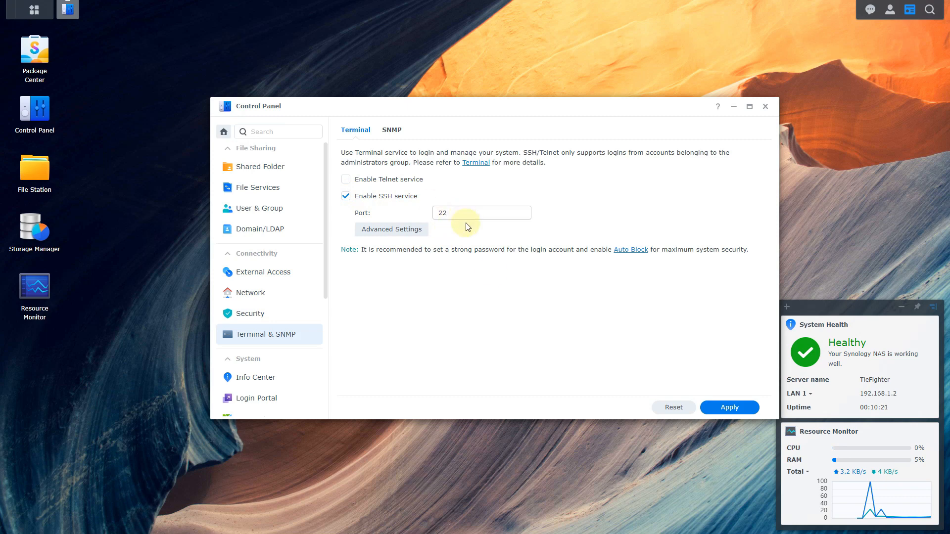
{"action": "left_click", "coordinate": [729, 406]}
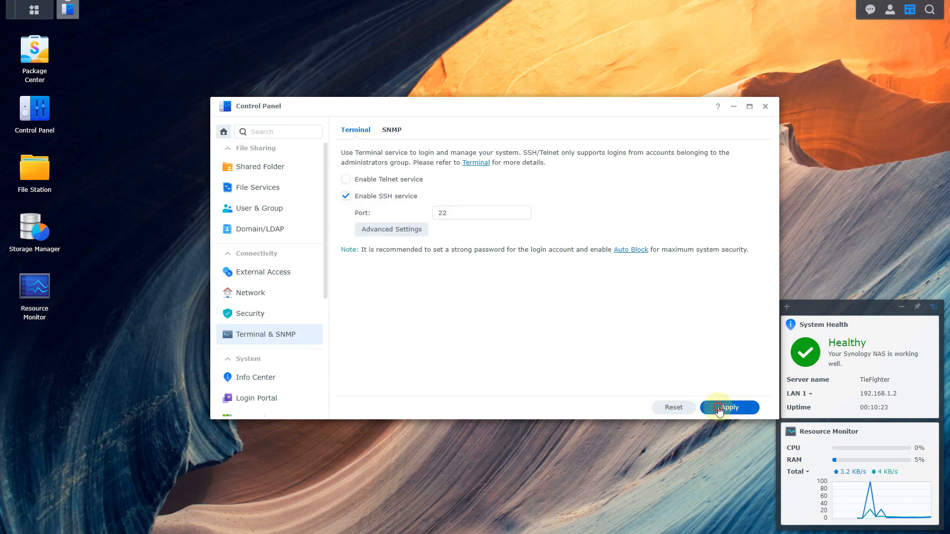
{"action": "left_click", "coordinate": [730, 407]}
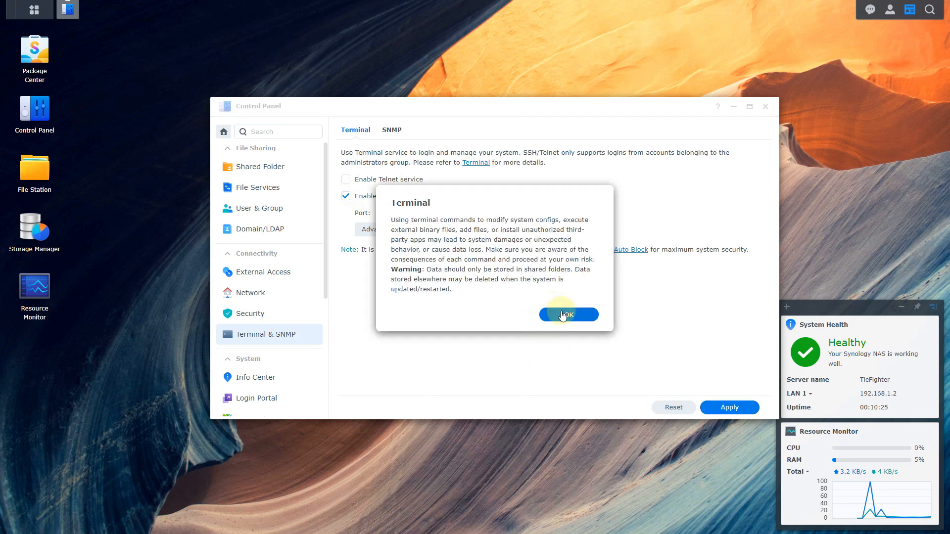
{"action": "left_click", "coordinate": [568, 315]}
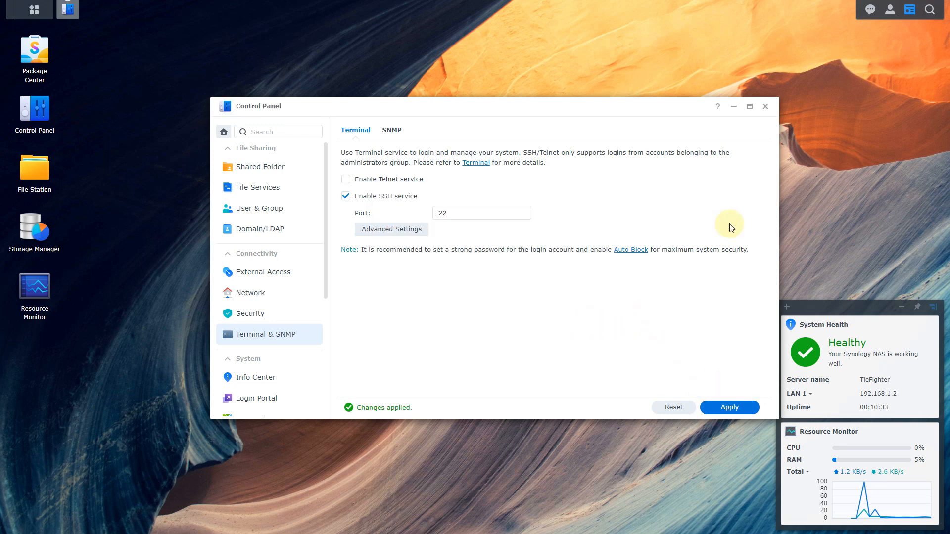
{"action": "left_click", "coordinate": [765, 106]}
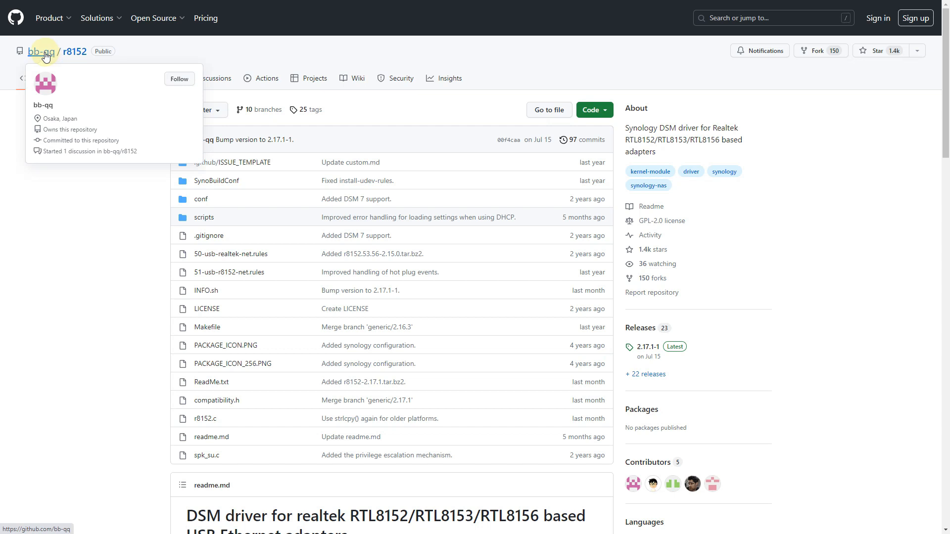
{"action": "mouse_move", "coordinate": [75, 52]}
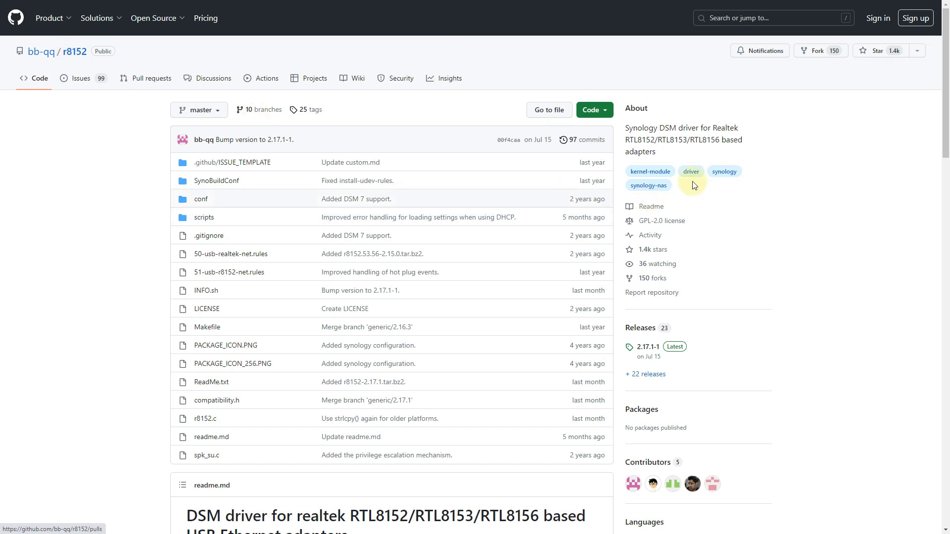
Download r8152-geminilake-2.17.1-1_7.2.spk from the 2.17.1-1 release assets
{"action": "left_click", "coordinate": [649, 346]}
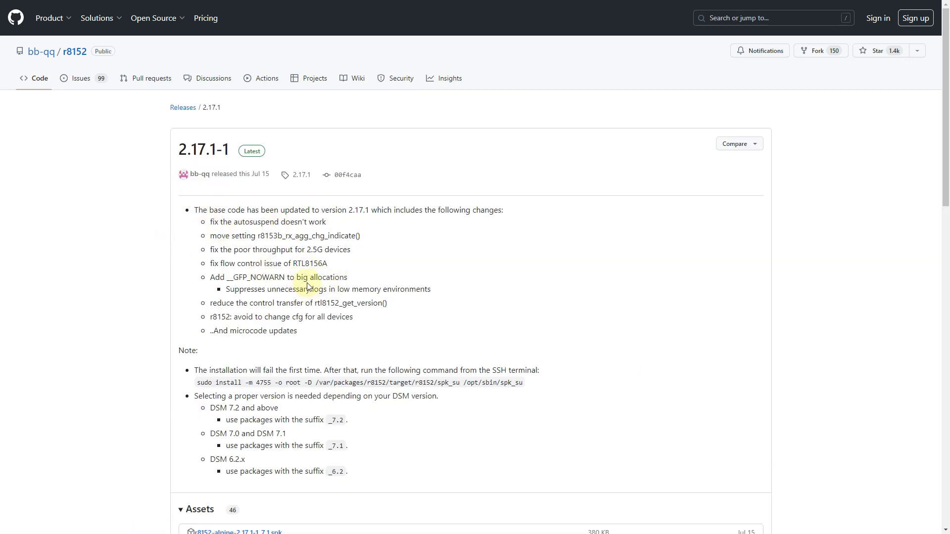
{"action": "scroll", "scroll_direction": "down", "scroll_amount": 3}
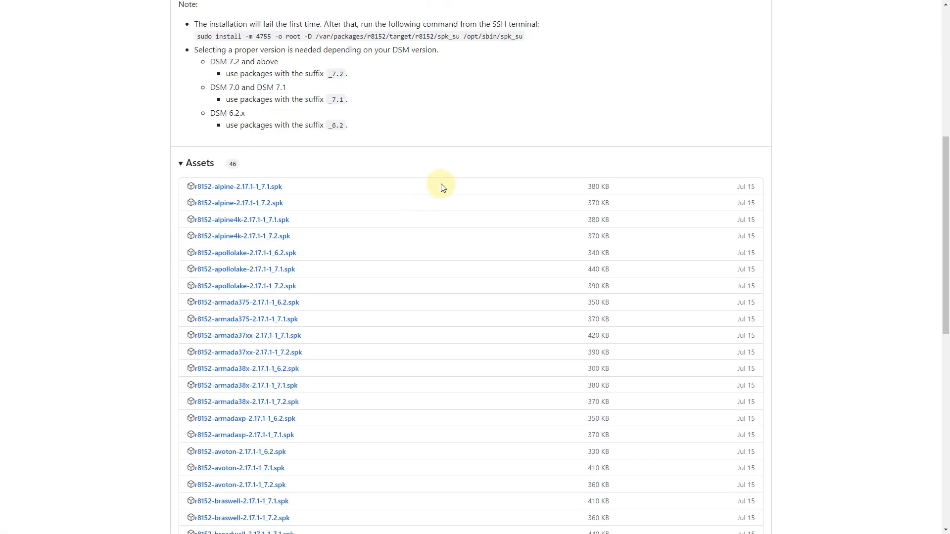
{"action": "scroll", "scroll_direction": "down", "scroll_amount": 3}
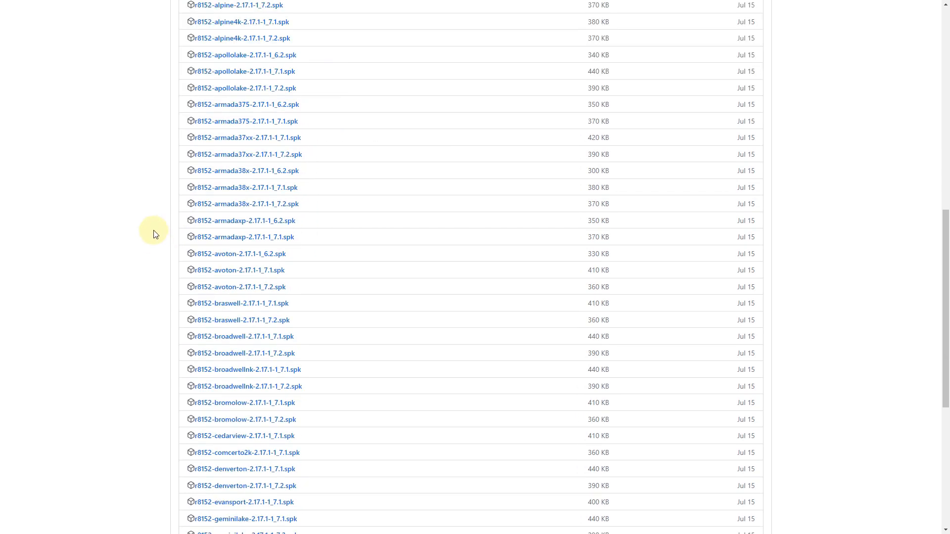
{"action": "scroll", "scroll_direction": "down", "scroll_amount": 3}
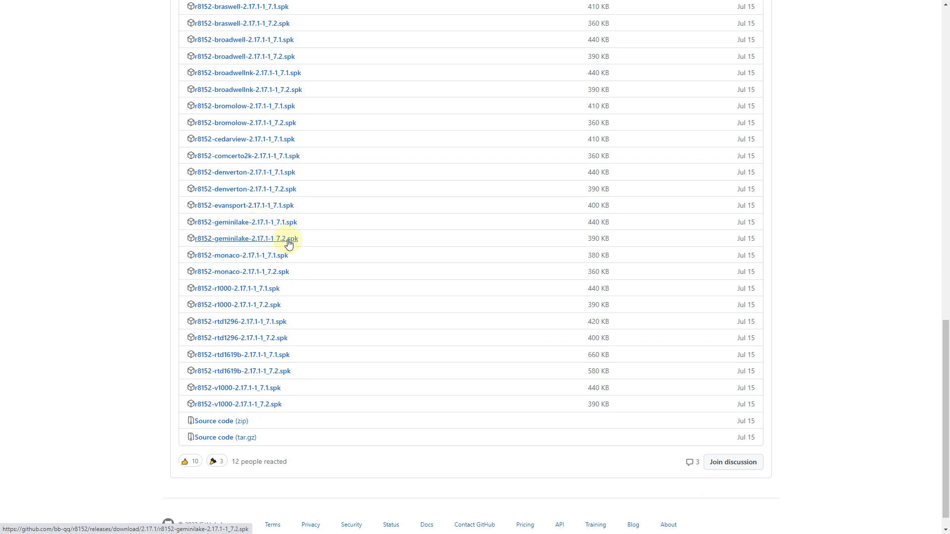
{"action": "mouse_move", "coordinate": [246, 242]}
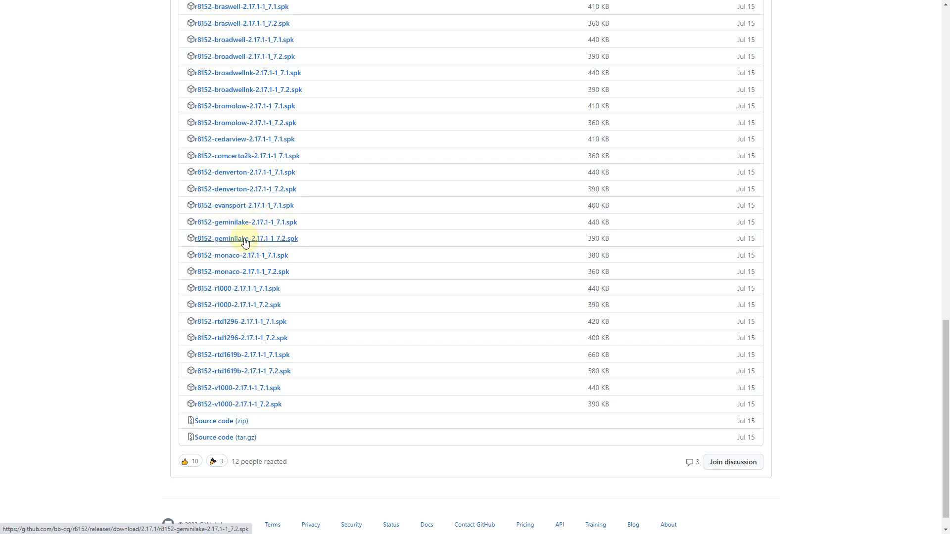
{"action": "left_click", "coordinate": [245, 238]}
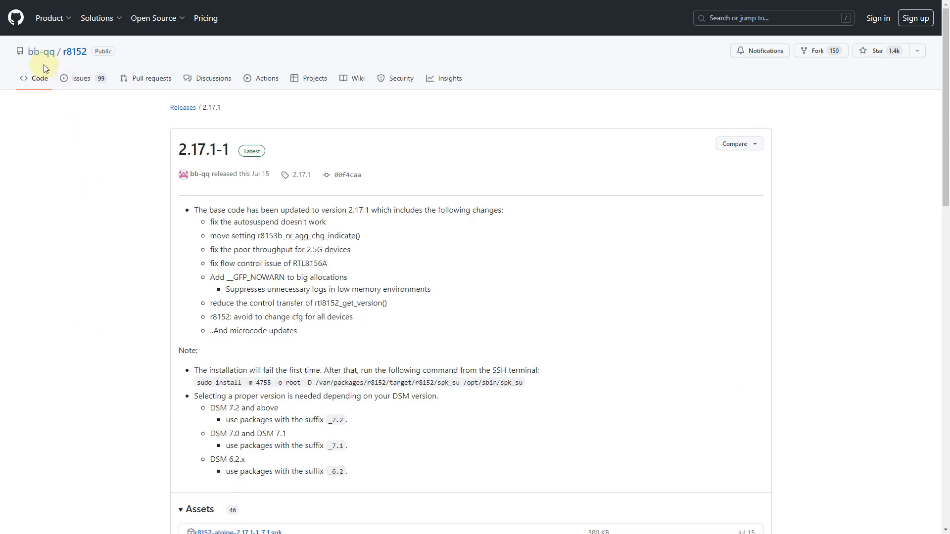
Reach the aqc111 repository through the bb-qq owner's repository list
{"action": "left_click", "coordinate": [41, 51]}
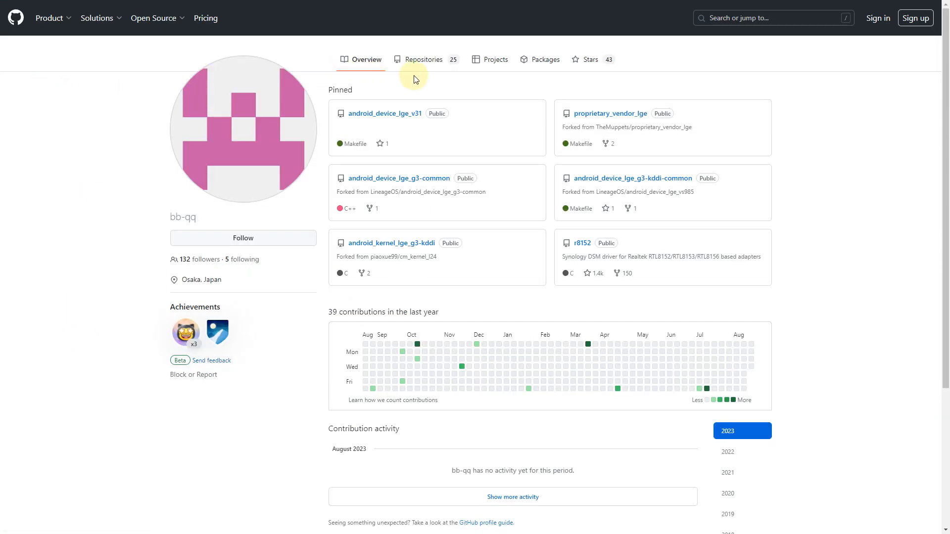
{"action": "left_click", "coordinate": [422, 59]}
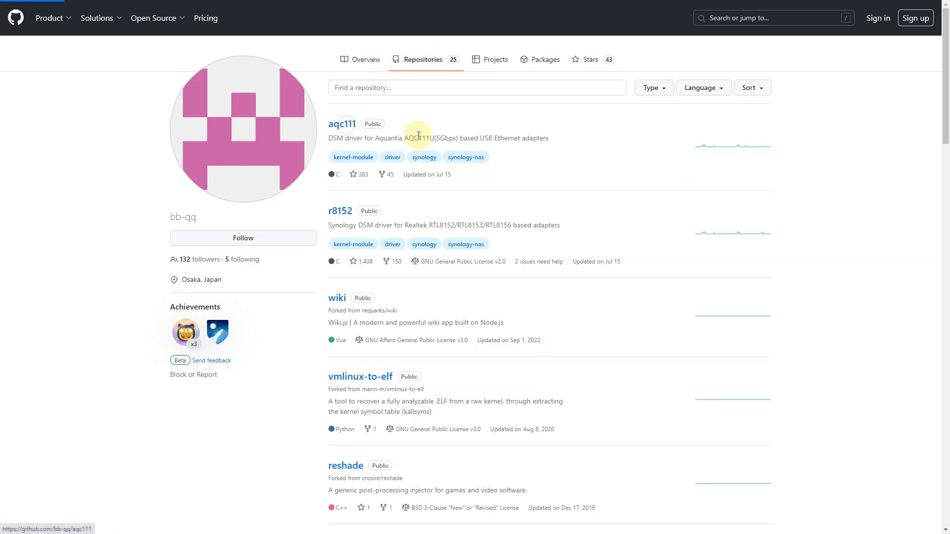
{"action": "left_click", "coordinate": [341, 124]}
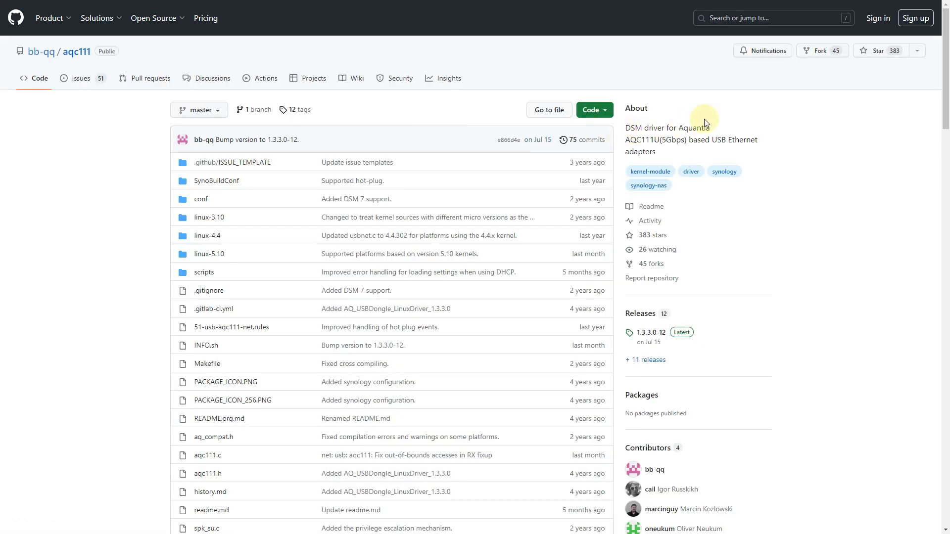
{"action": "mouse_move", "coordinate": [709, 131]}
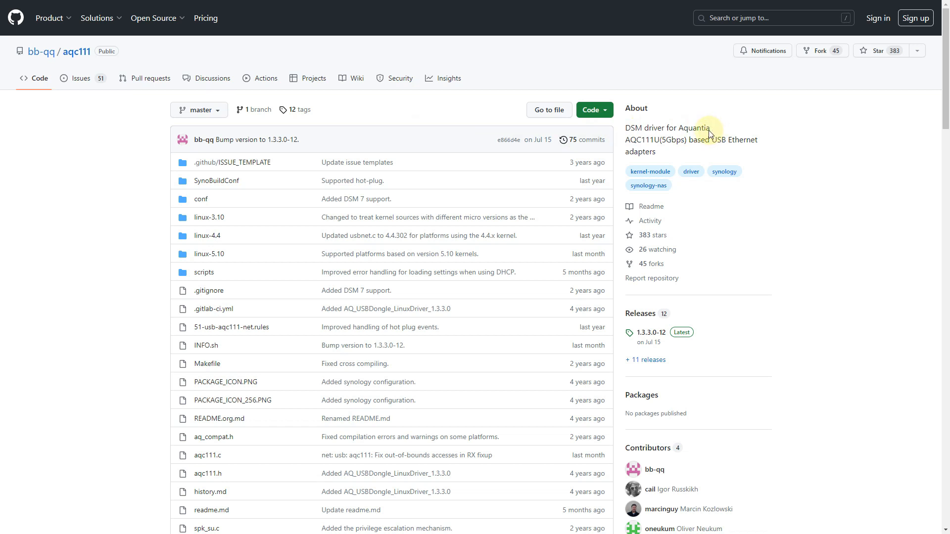
{"action": "mouse_move", "coordinate": [677, 144]}
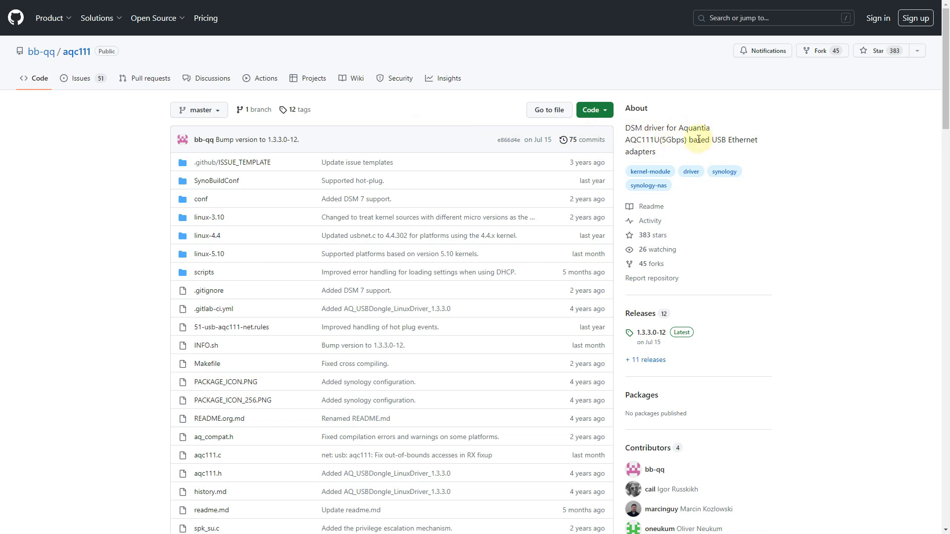
{"action": "mouse_move", "coordinate": [77, 176]}
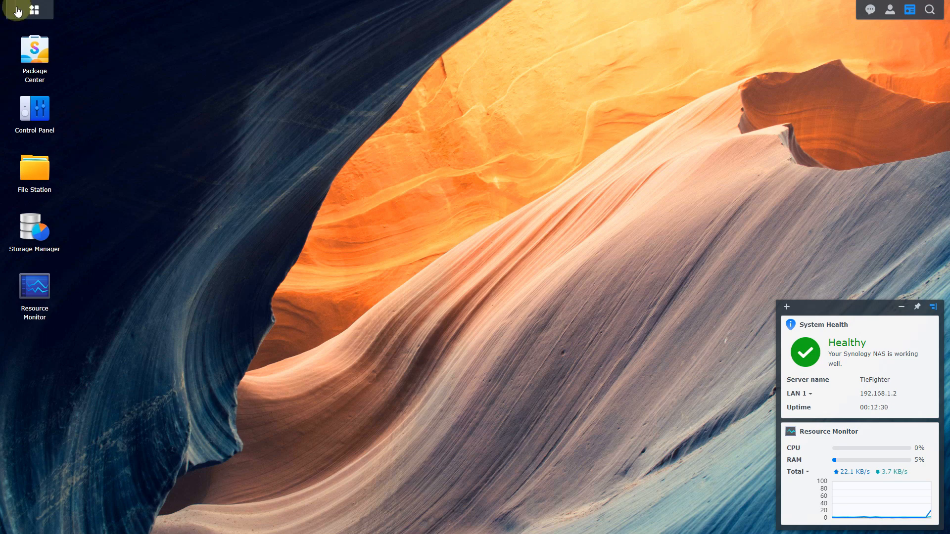
{"action": "mouse_move", "coordinate": [54, 80]}
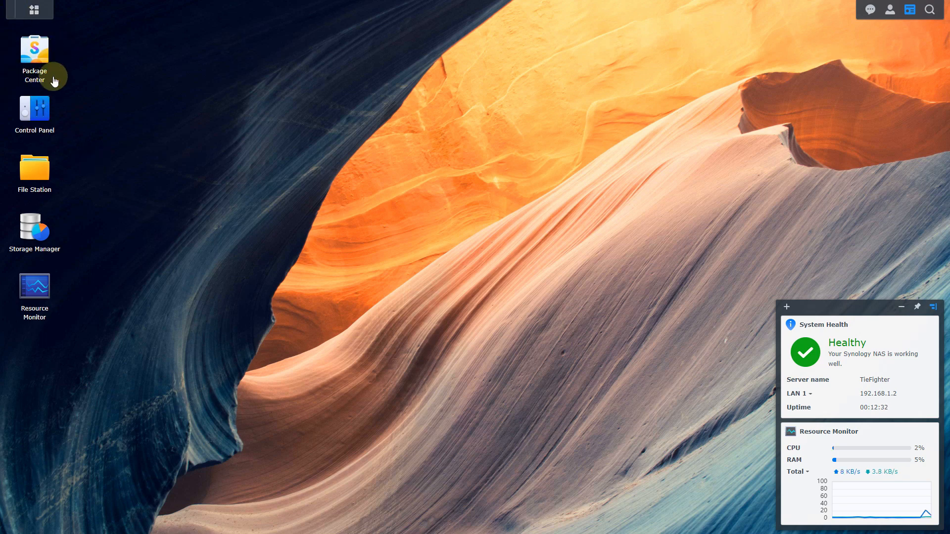
Start a manual install in Package Center with the geminilake spk from Downloads
{"action": "left_click", "coordinate": [29, 10]}
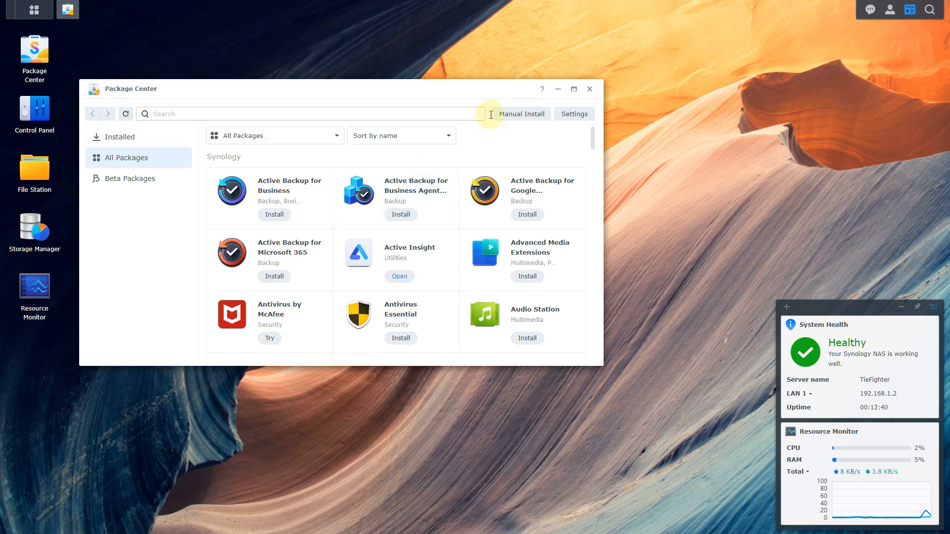
{"action": "left_click", "coordinate": [521, 114]}
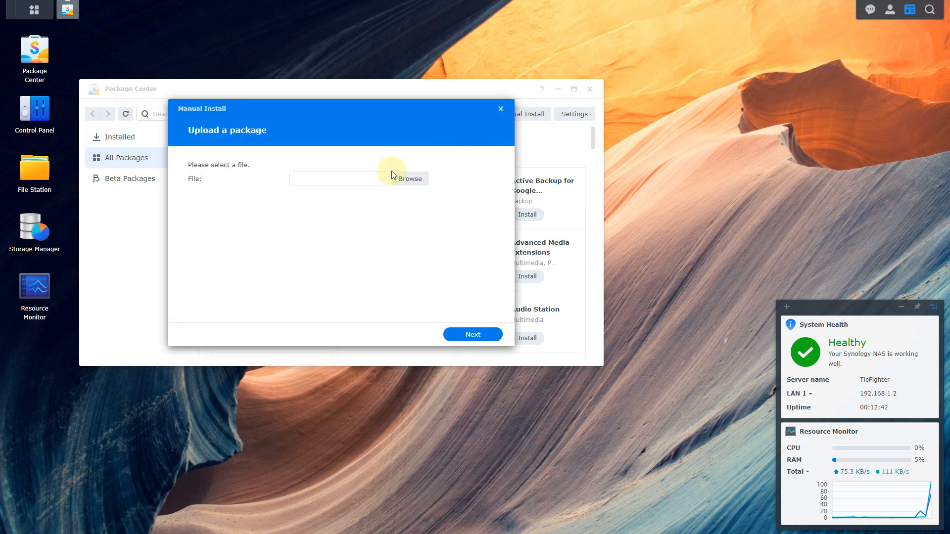
{"action": "left_click", "coordinate": [410, 178]}
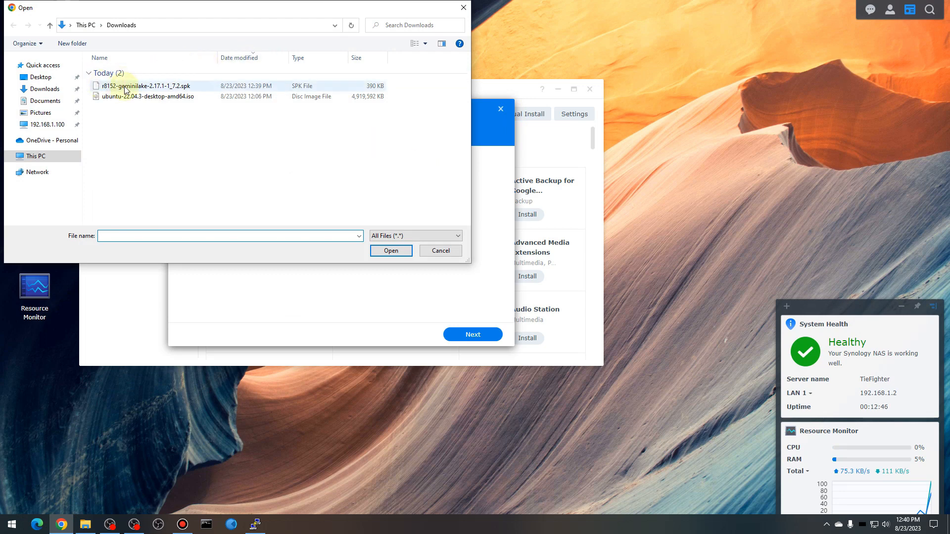
{"action": "mouse_move", "coordinate": [127, 88]}
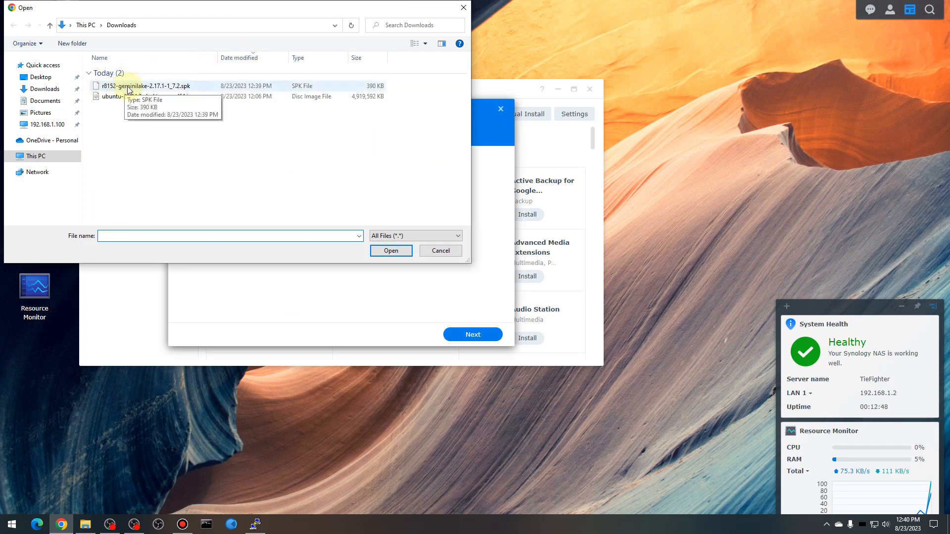
{"action": "left_click", "coordinate": [144, 85]}
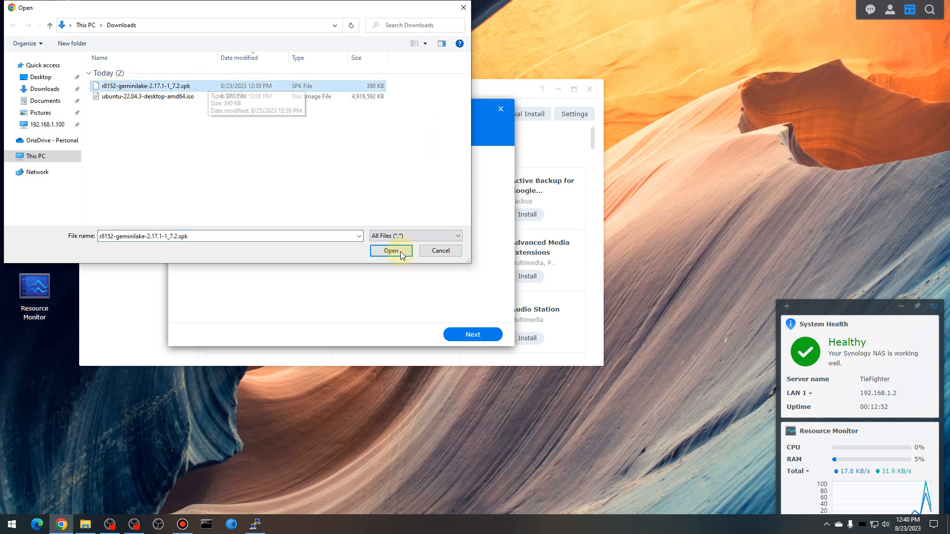
Upload the package, accept the third-party warning and install, hitting the expected failure
{"action": "left_click", "coordinate": [391, 251]}
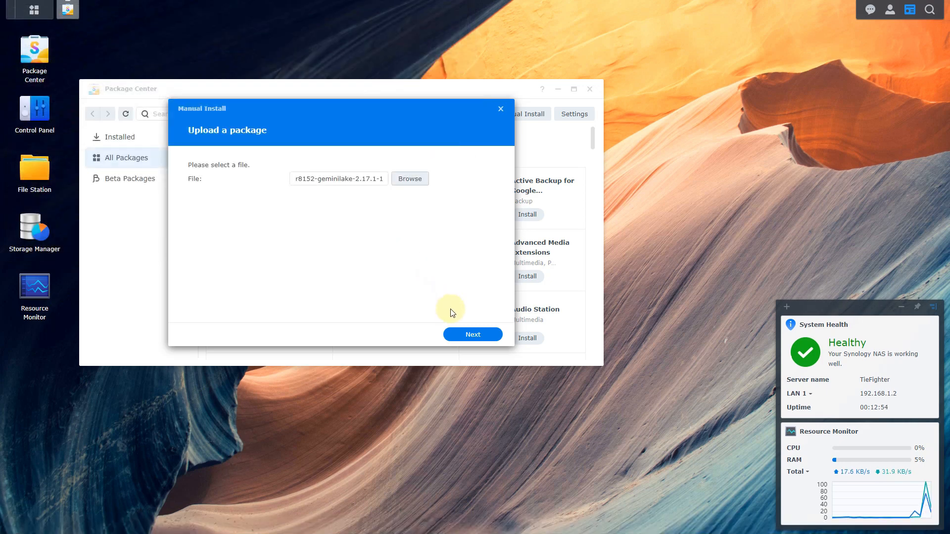
{"action": "left_click", "coordinate": [472, 334]}
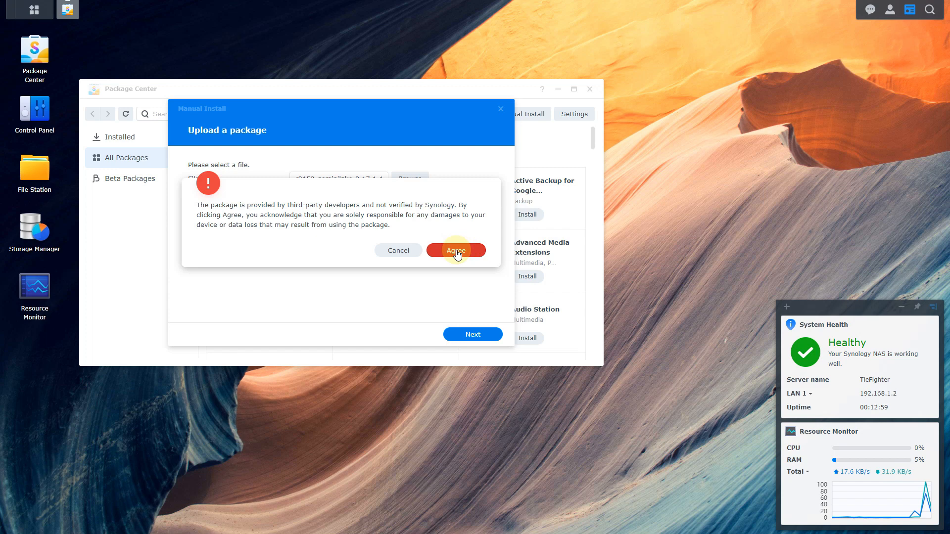
{"action": "left_click", "coordinate": [455, 251]}
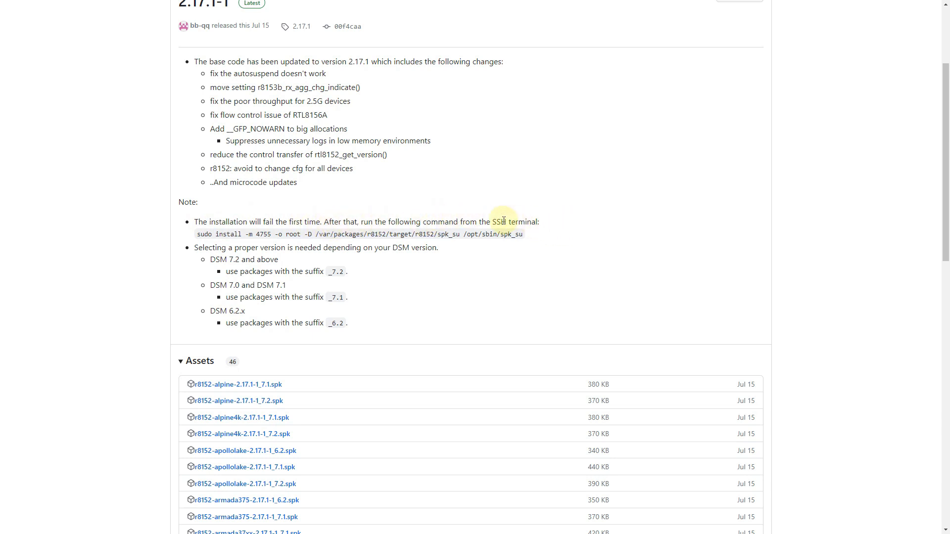
{"action": "mouse_move", "coordinate": [195, 237]}
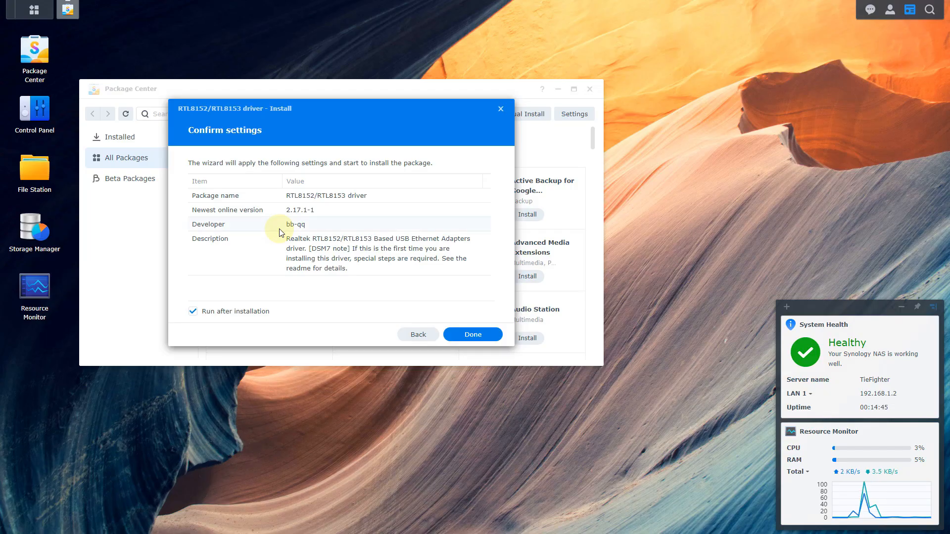
{"action": "left_click", "coordinate": [472, 333]}
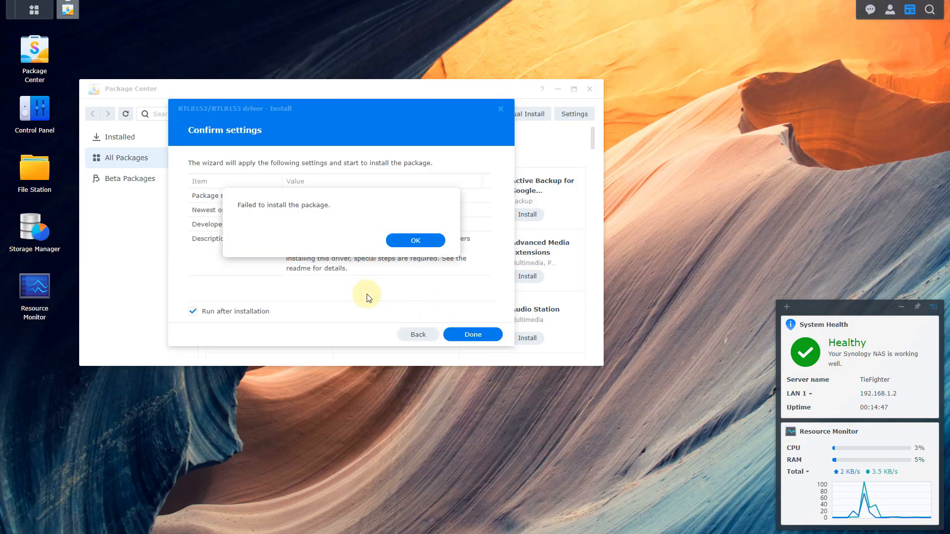
{"action": "mouse_move", "coordinate": [302, 306]}
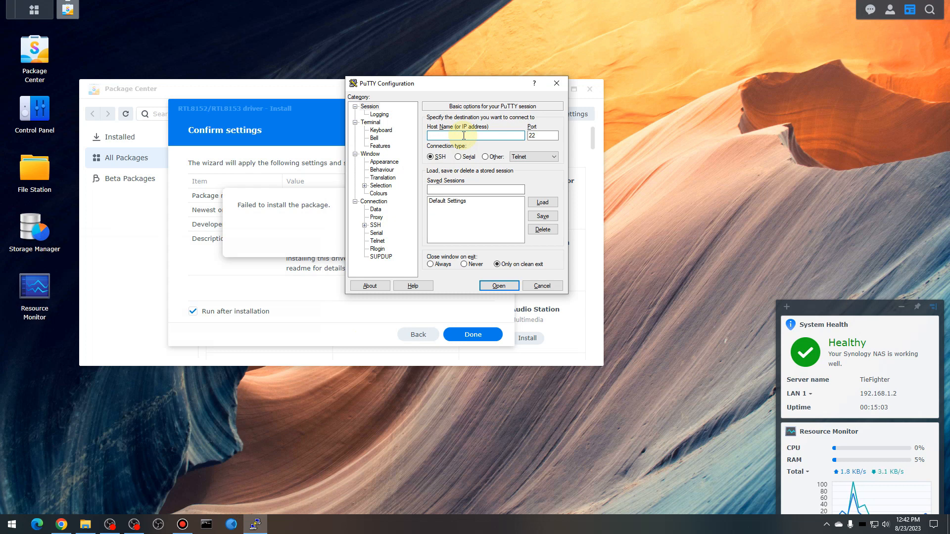
SSH to 192.168.1.2 in PuTTY, trust the host key and log in as Darthmin
{"action": "type", "text": "192.168.1.2"}
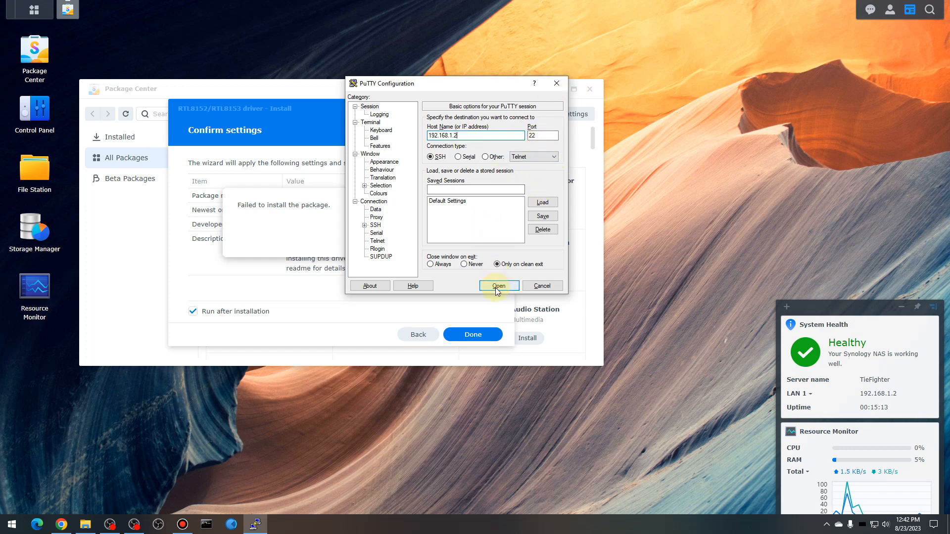
{"action": "left_click", "coordinate": [498, 285]}
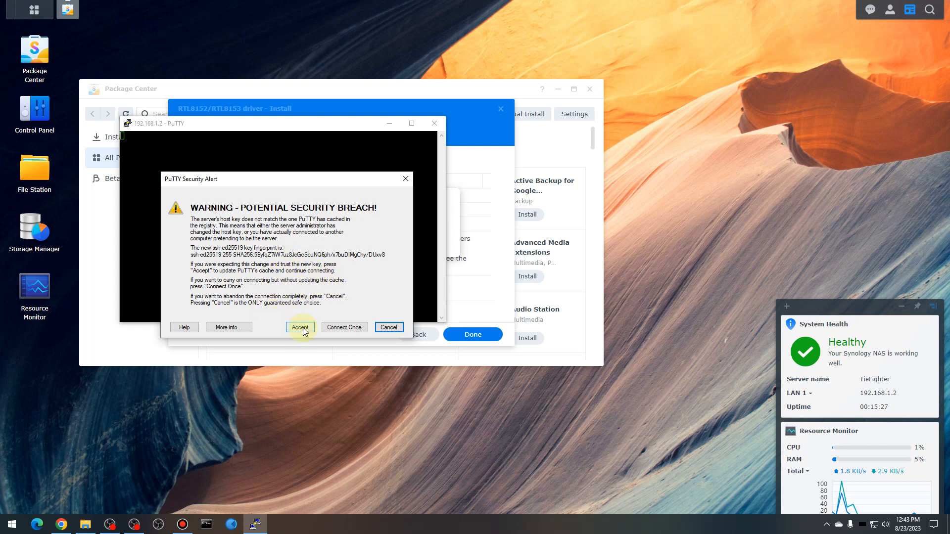
{"action": "left_click", "coordinate": [298, 327]}
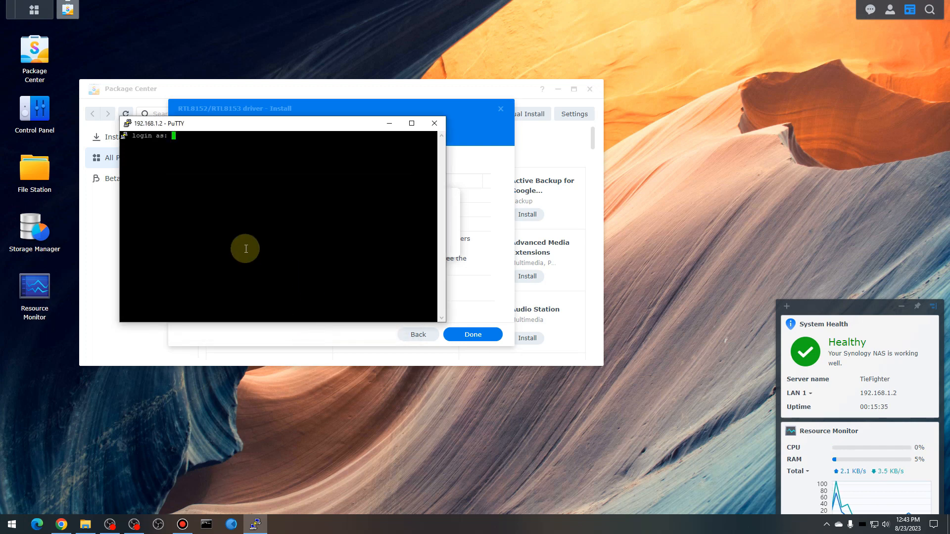
{"action": "mouse_move", "coordinate": [237, 234]}
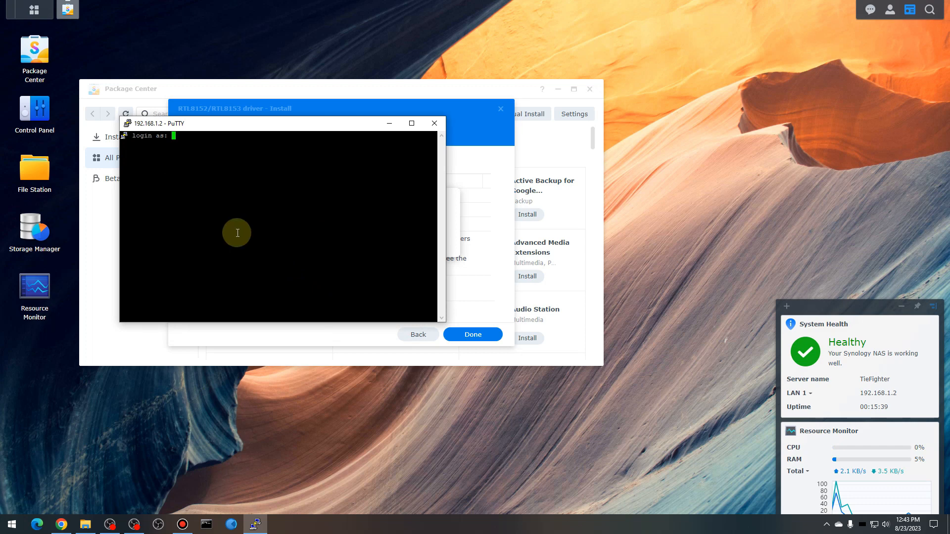
{"action": "type", "text": "Darthmin"}
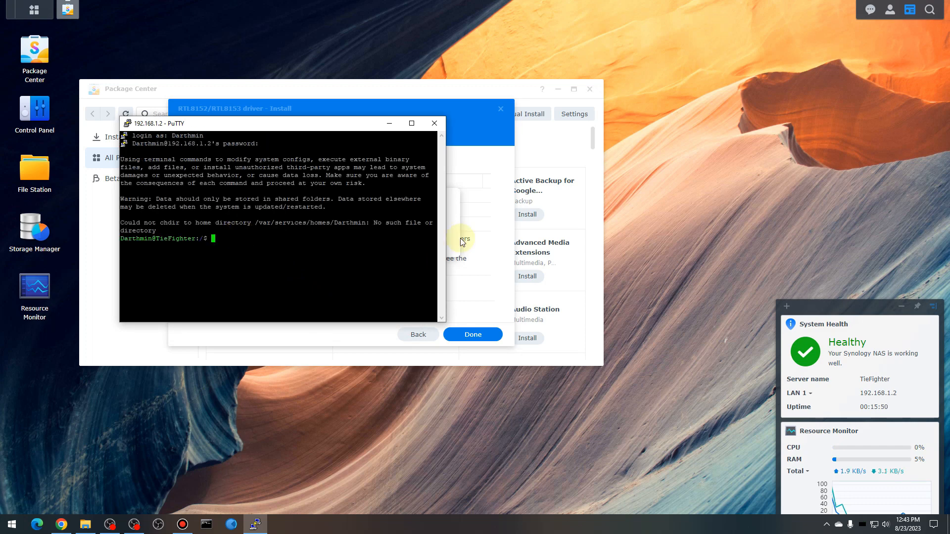
{"action": "mouse_move", "coordinate": [295, 252]}
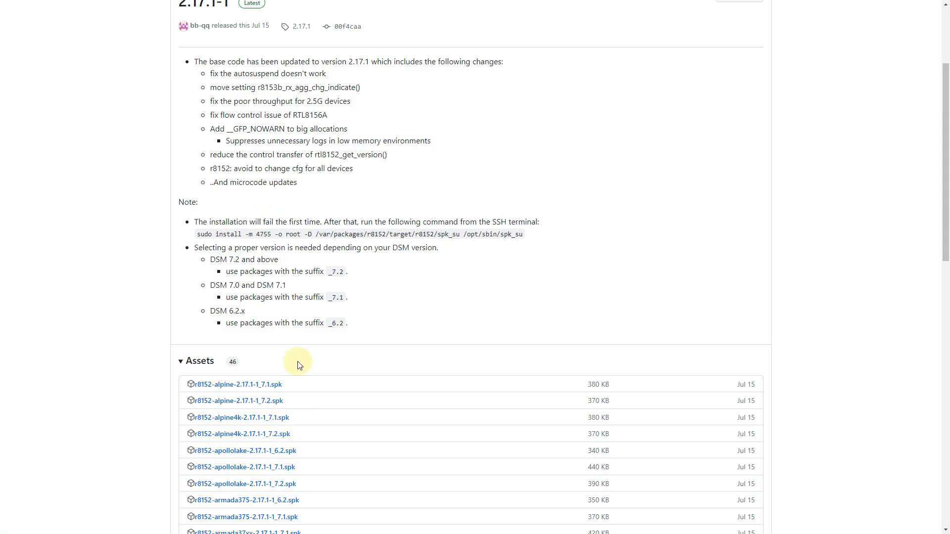
Copy the sudo install command from the r8152 release notes
{"action": "double_click", "coordinate": [204, 234]}
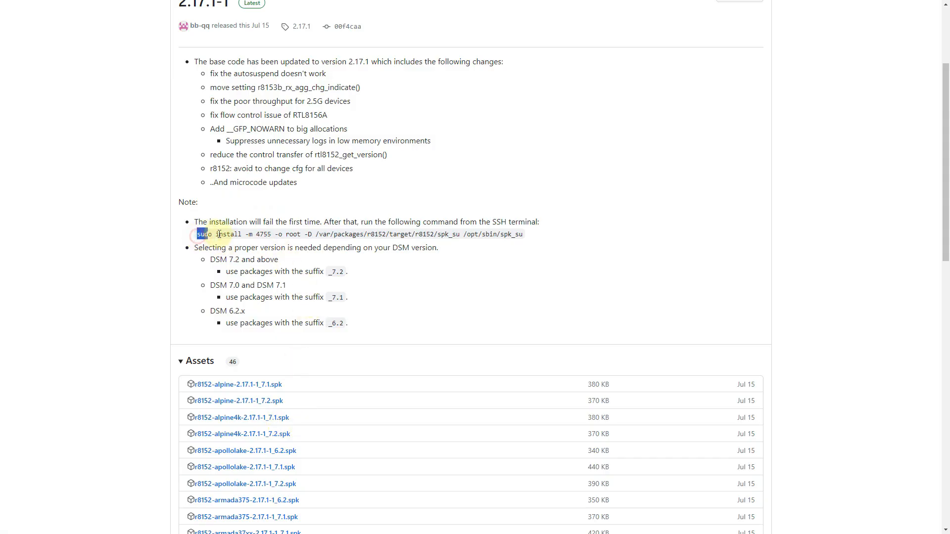
{"action": "right_click", "coordinate": [518, 236]}
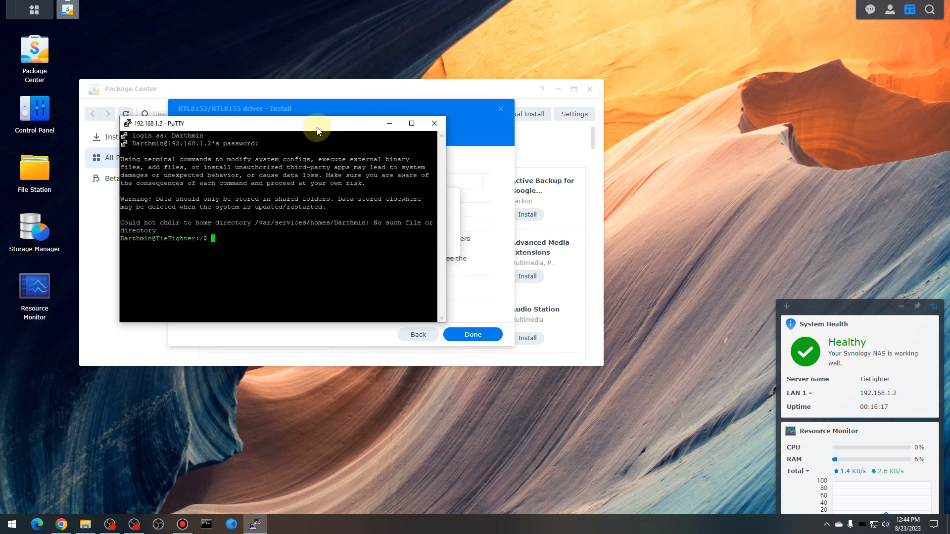
{"action": "mouse_move", "coordinate": [209, 241]}
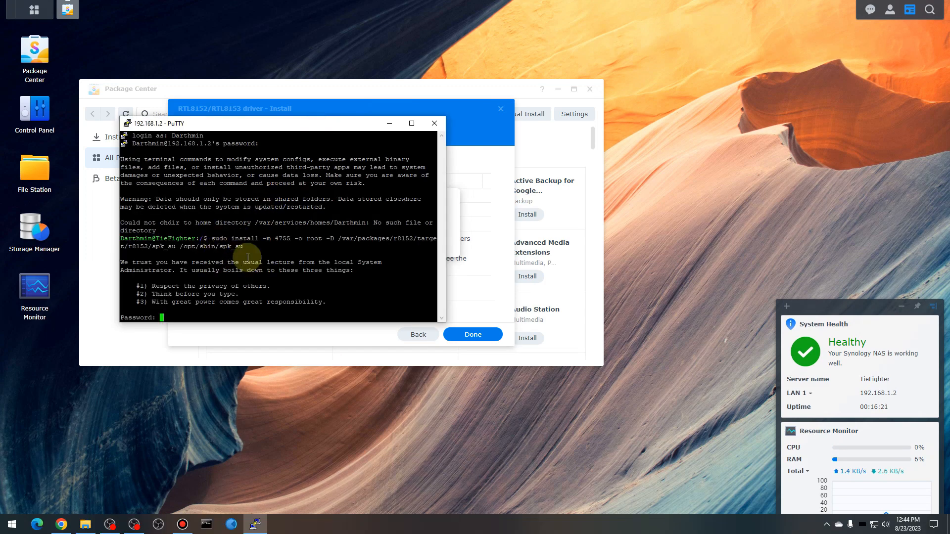
{"action": "mouse_move", "coordinate": [215, 239]}
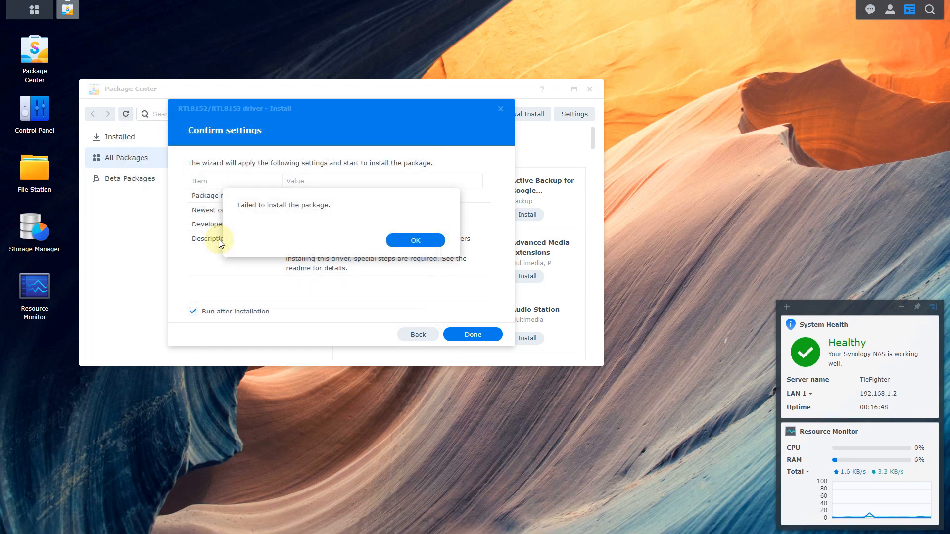
Reinstall the RTL8152/RTL8153 driver and confirm 2.17.1-1 shows installed and running
{"action": "left_click", "coordinate": [415, 240]}
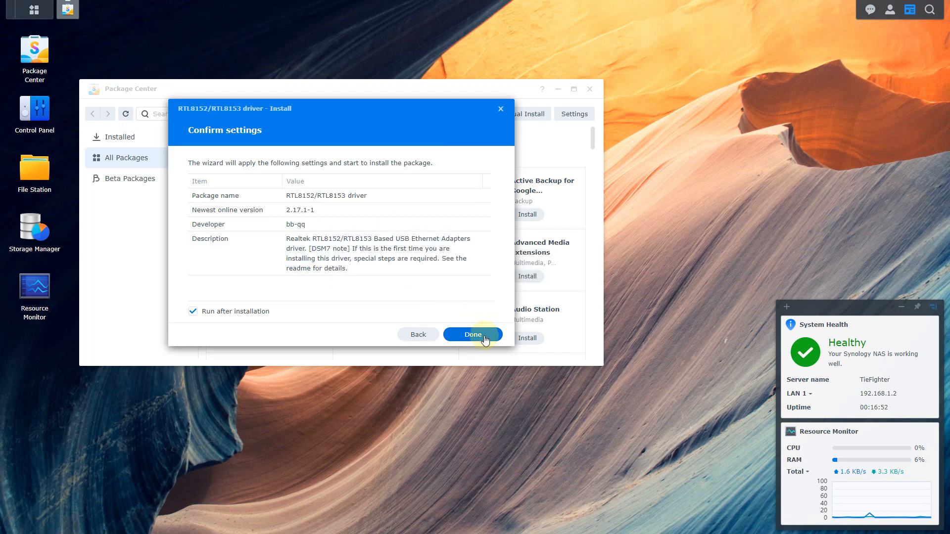
{"action": "left_click", "coordinate": [473, 333]}
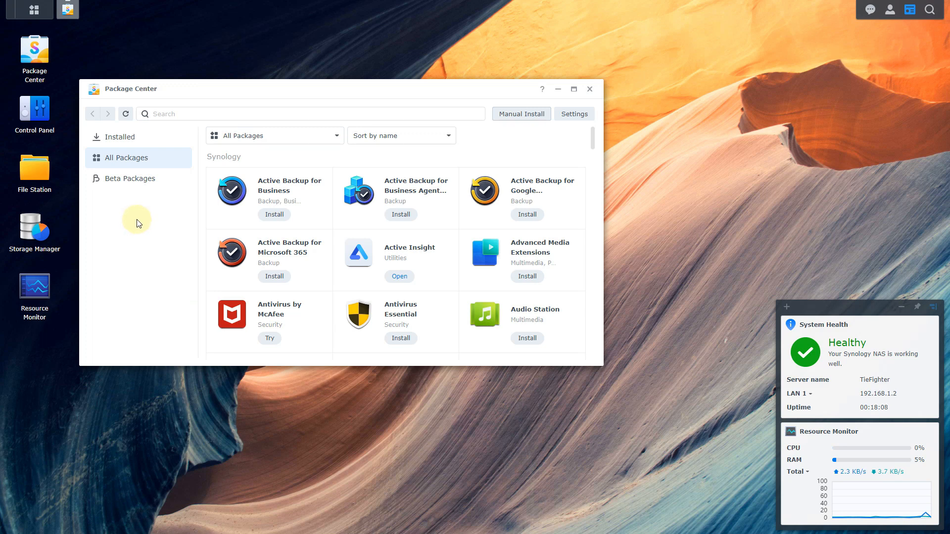
{"action": "left_click", "coordinate": [119, 136]}
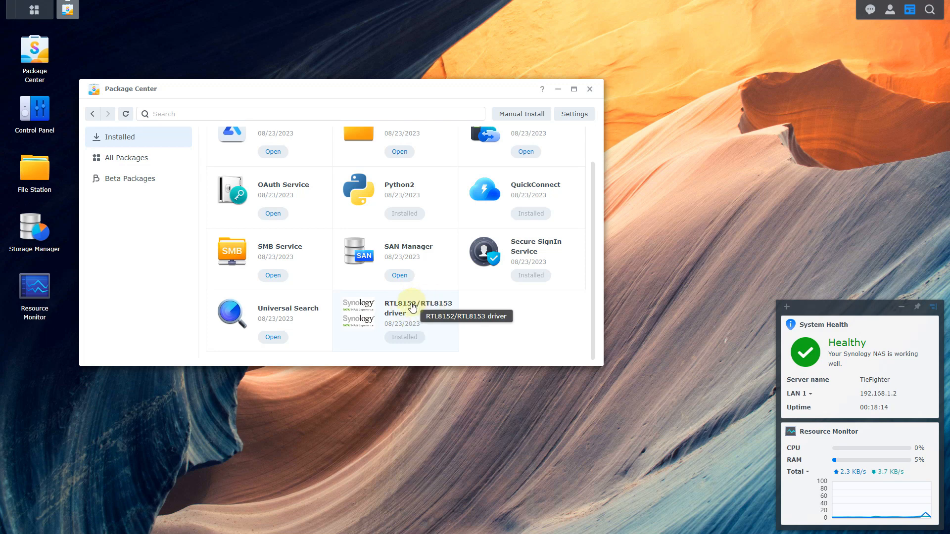
{"action": "left_click", "coordinate": [415, 309]}
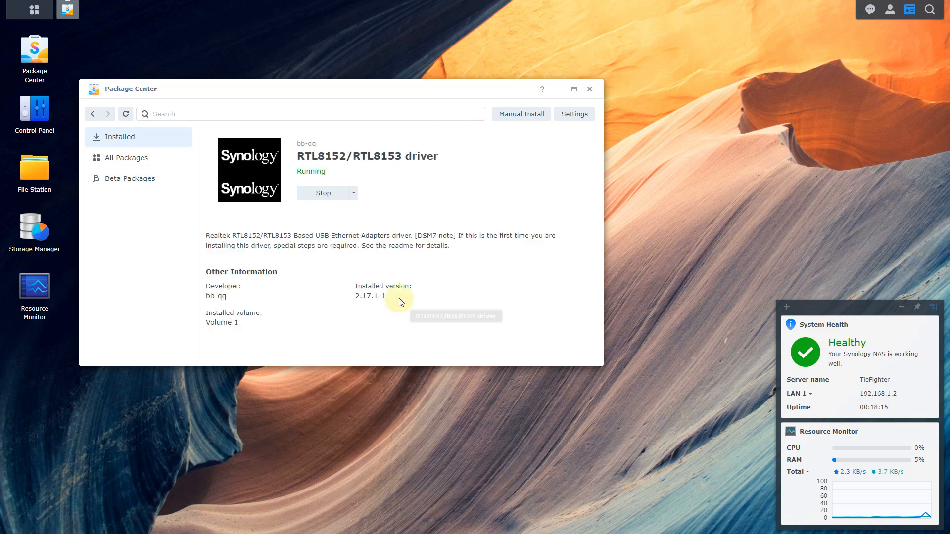
{"action": "mouse_move", "coordinate": [390, 253]}
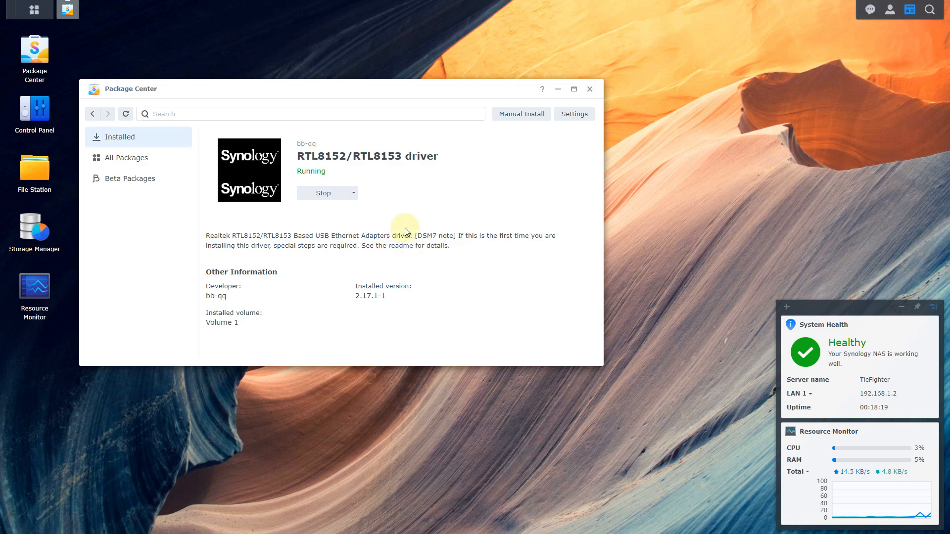
{"action": "mouse_move", "coordinate": [34, 108]}
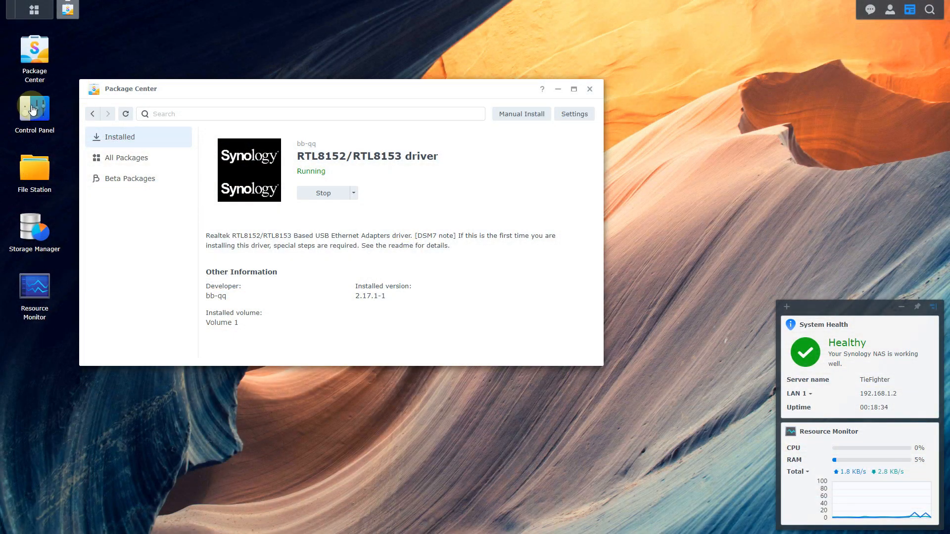
Show the Network Interface list, then restart the driver package so LAN 3 appears at 169.254.138.186
{"action": "left_click", "coordinate": [34, 109]}
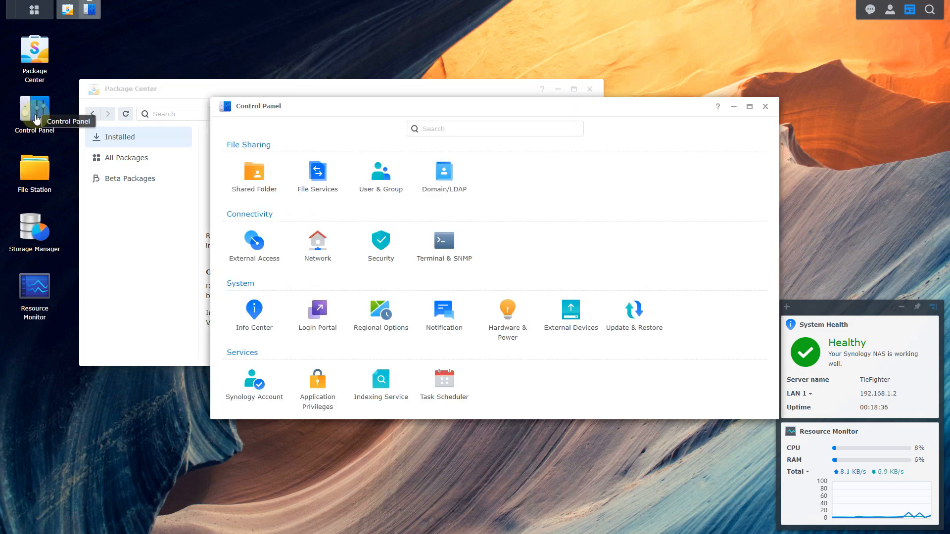
{"action": "left_click", "coordinate": [318, 245]}
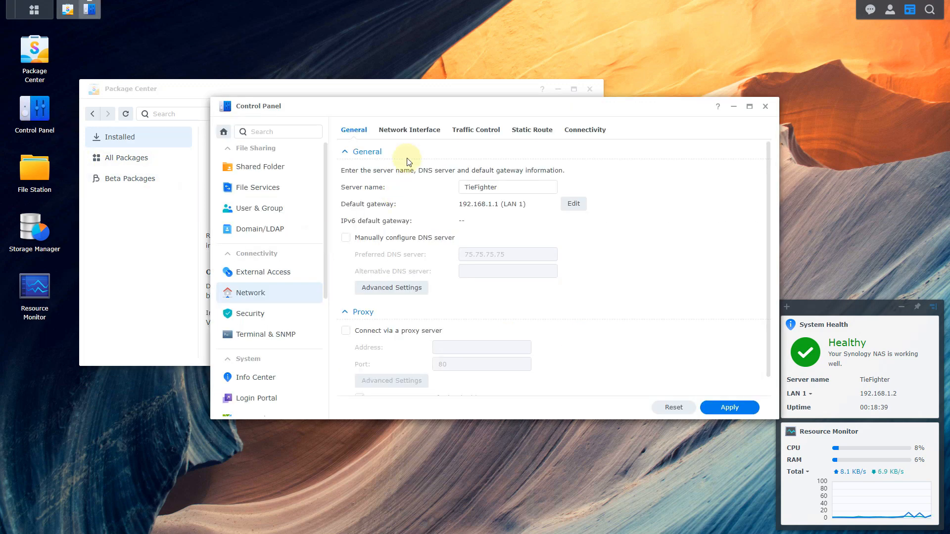
{"action": "left_click", "coordinate": [409, 129]}
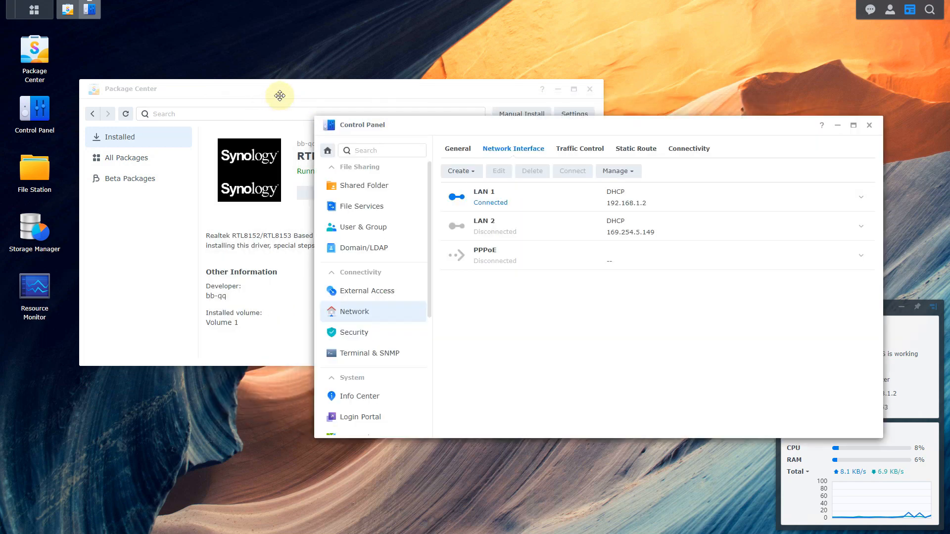
{"action": "left_click", "coordinate": [323, 193]}
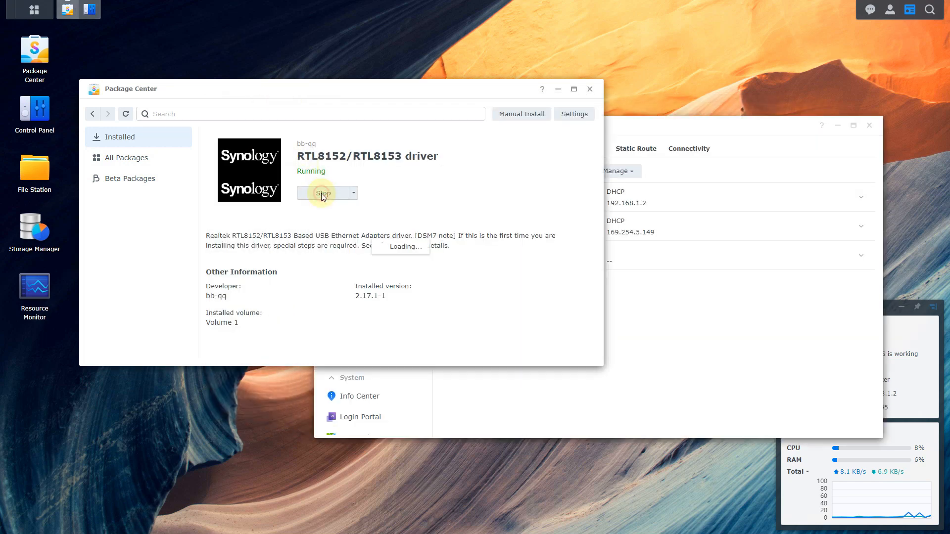
{"action": "left_click", "coordinate": [322, 193]}
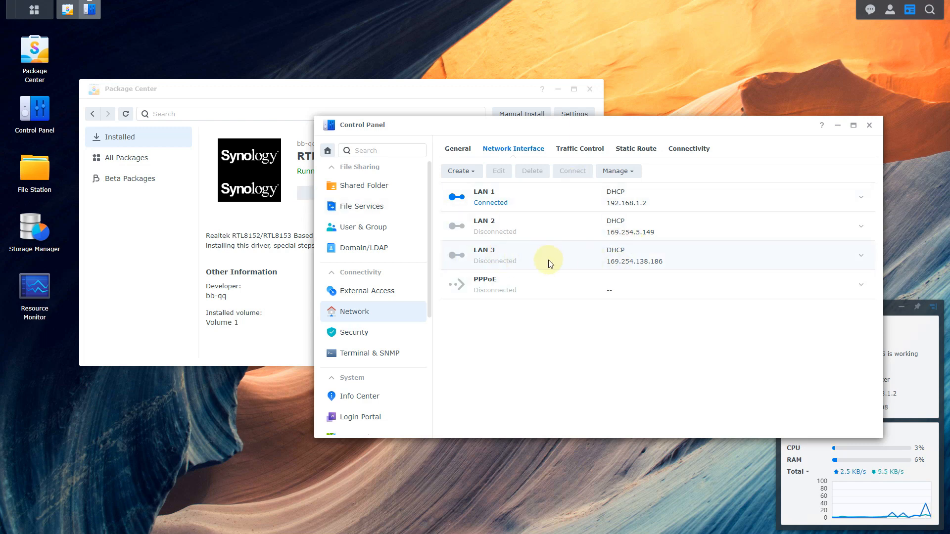
{"action": "mouse_move", "coordinate": [512, 257]}
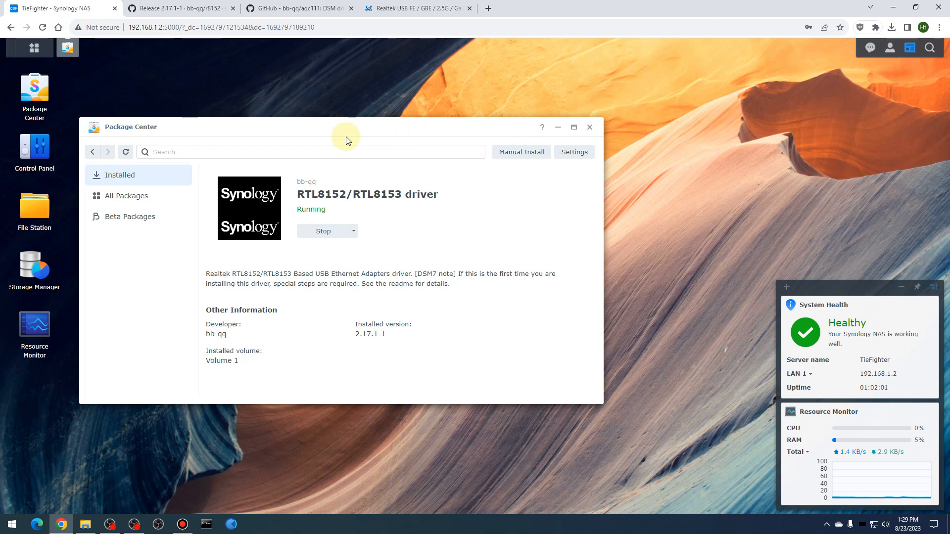
Close the Package Center window, leaving the bare DSM desktop
{"action": "left_click", "coordinate": [588, 127]}
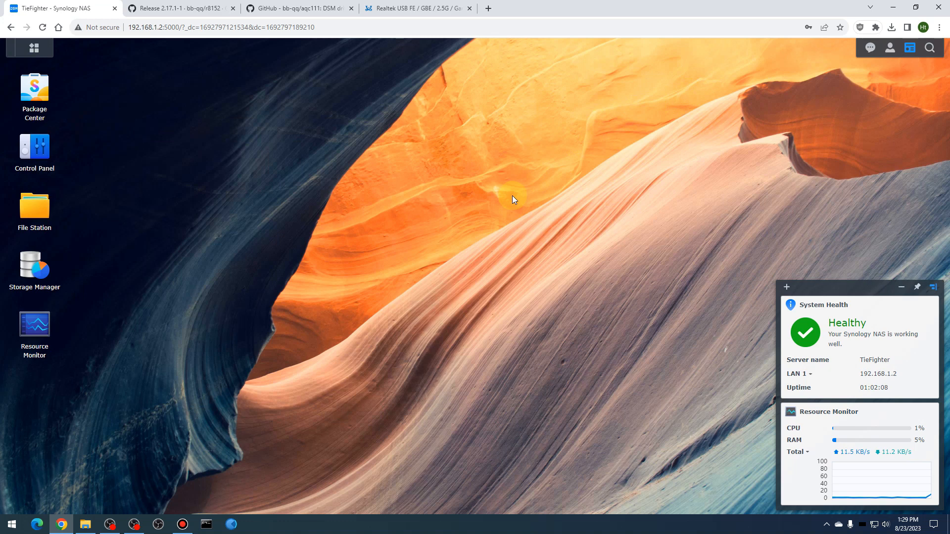
{"action": "mouse_move", "coordinate": [477, 228]}
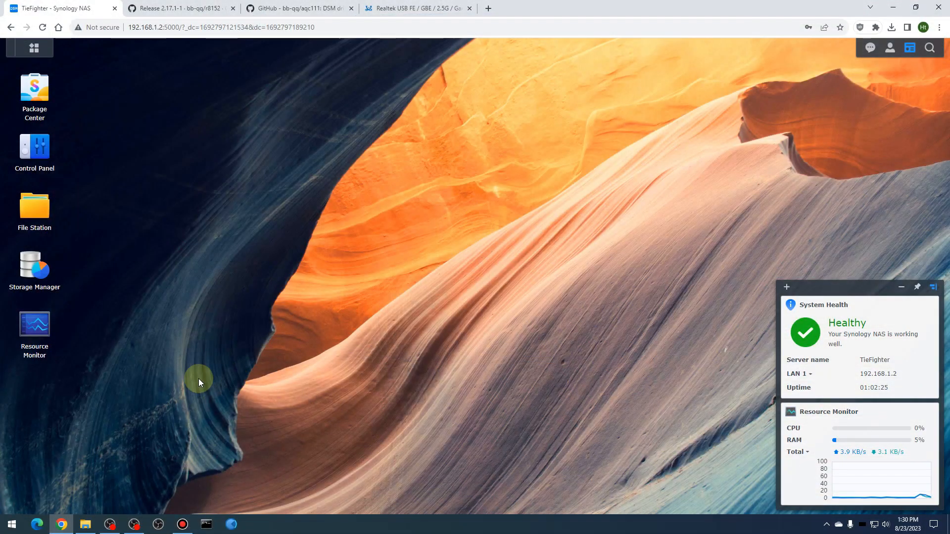
{"action": "mouse_move", "coordinate": [34, 151]}
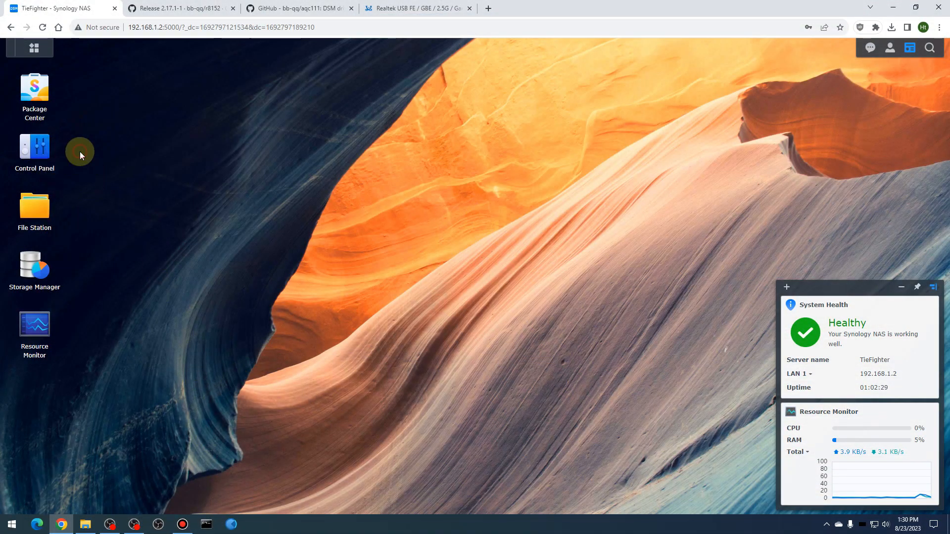
{"action": "mouse_move", "coordinate": [34, 145]}
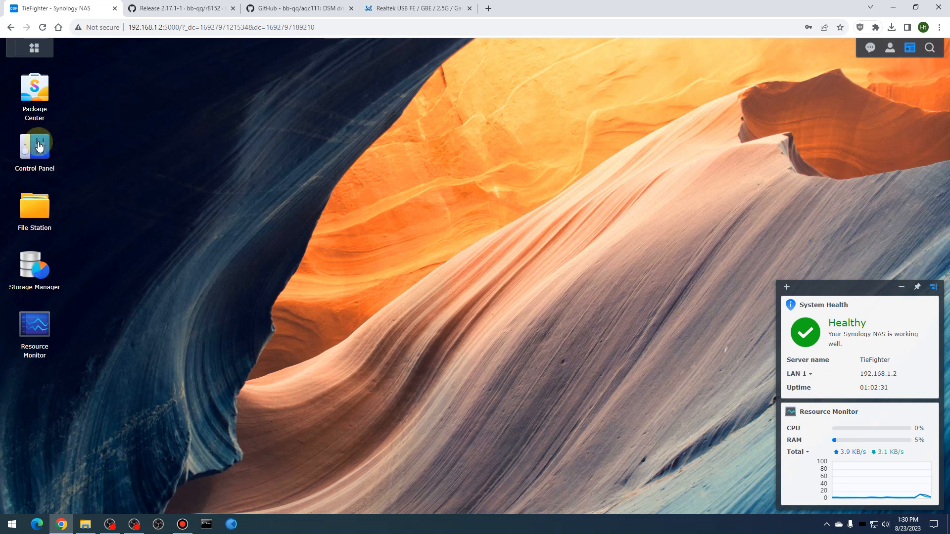
Reach the LAN 3 Edit dialog and switch it to manual IPv4 configuration
{"action": "double_click", "coordinate": [33, 146]}
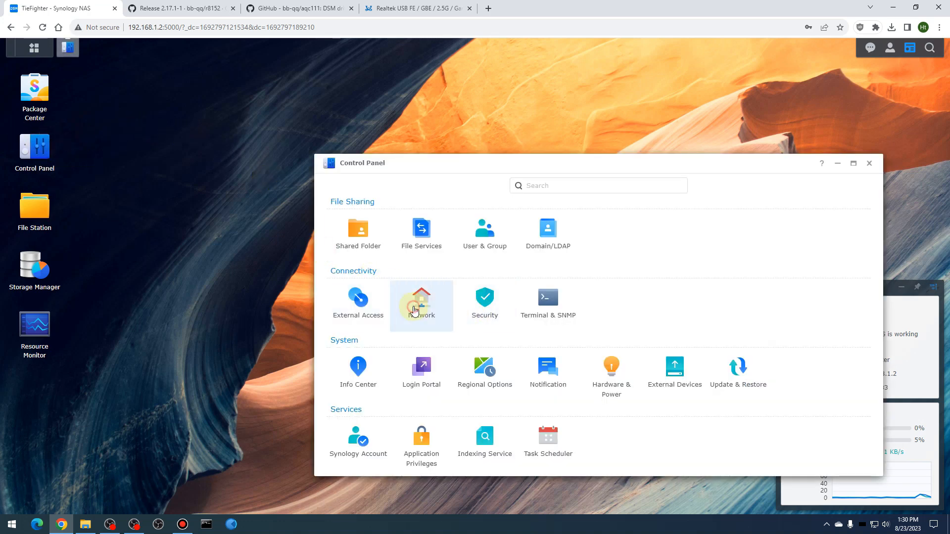
{"action": "left_click", "coordinate": [421, 301]}
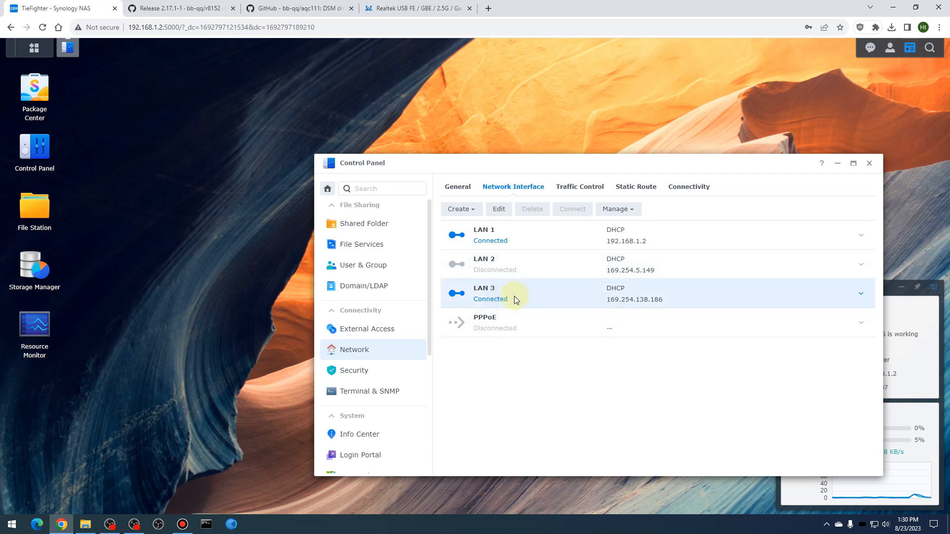
{"action": "right_click", "coordinate": [514, 299]}
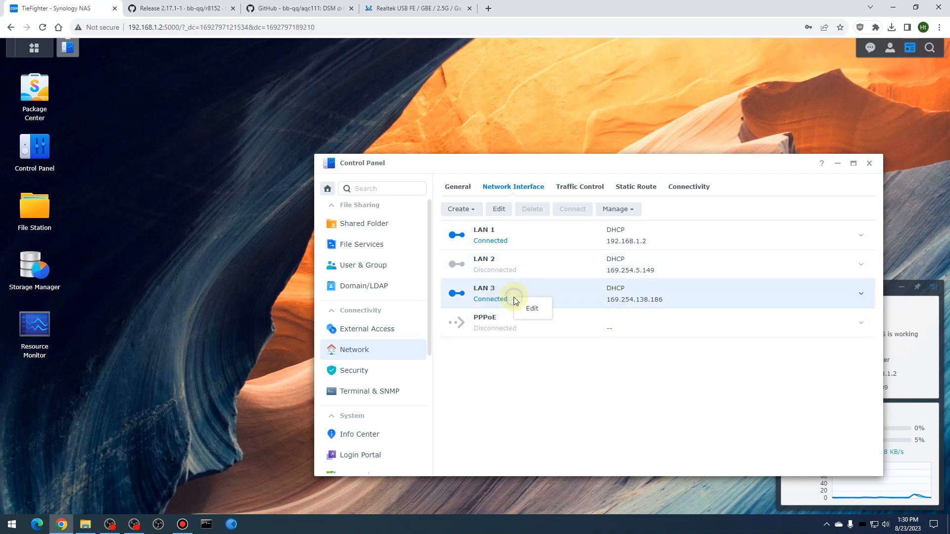
{"action": "left_click", "coordinate": [532, 309]}
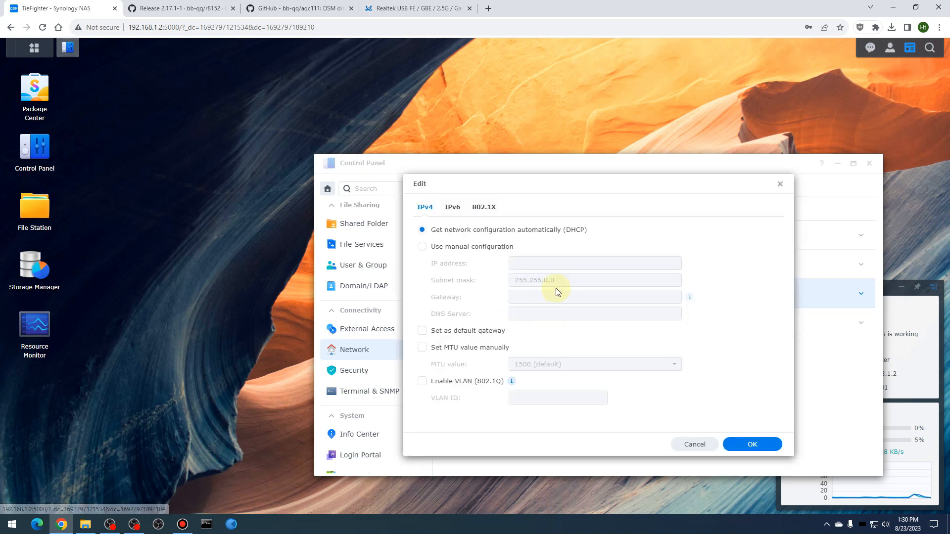
{"action": "left_click", "coordinate": [423, 247]}
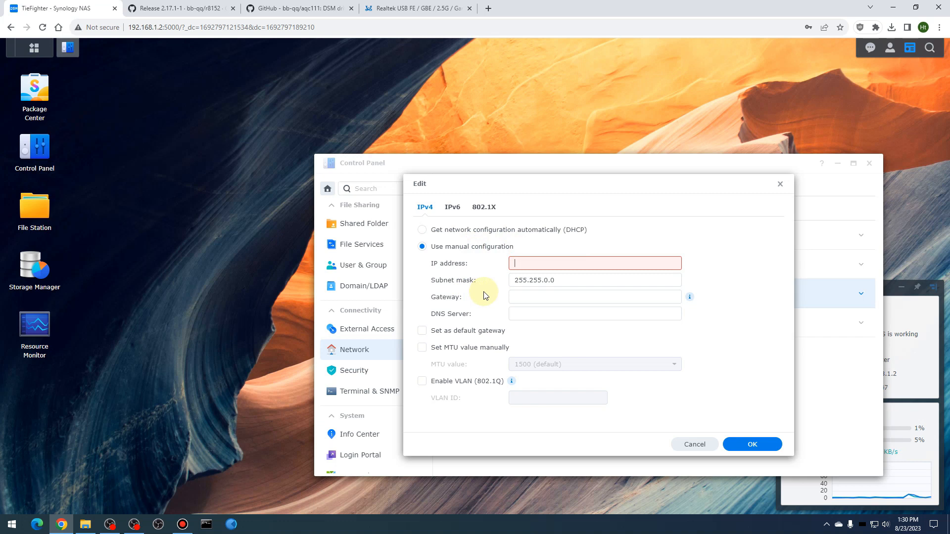
Enter 192.168.25.20 with mask 255.255.255.0 and apply it so LAN 3 shows connected
{"action": "type", "text": "1"}
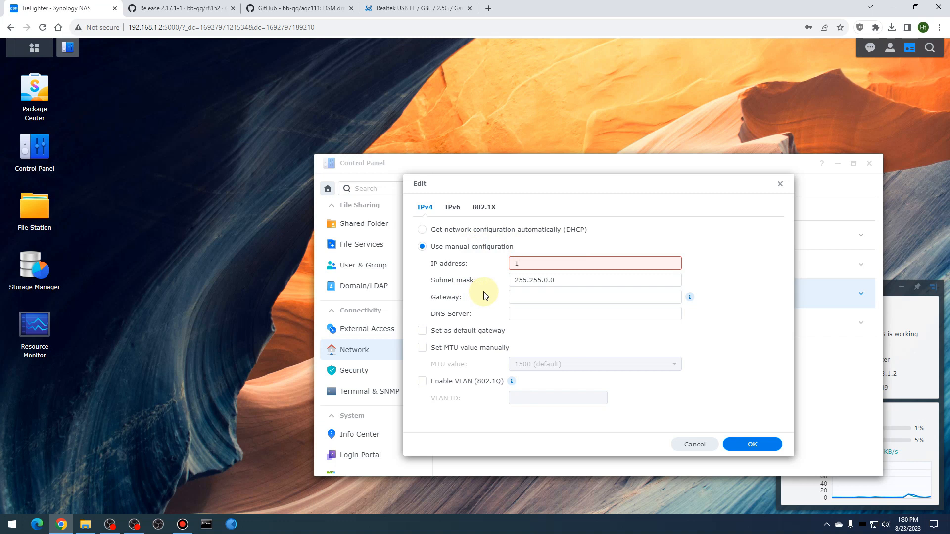
{"action": "type", "text": "92.168.25.20"}
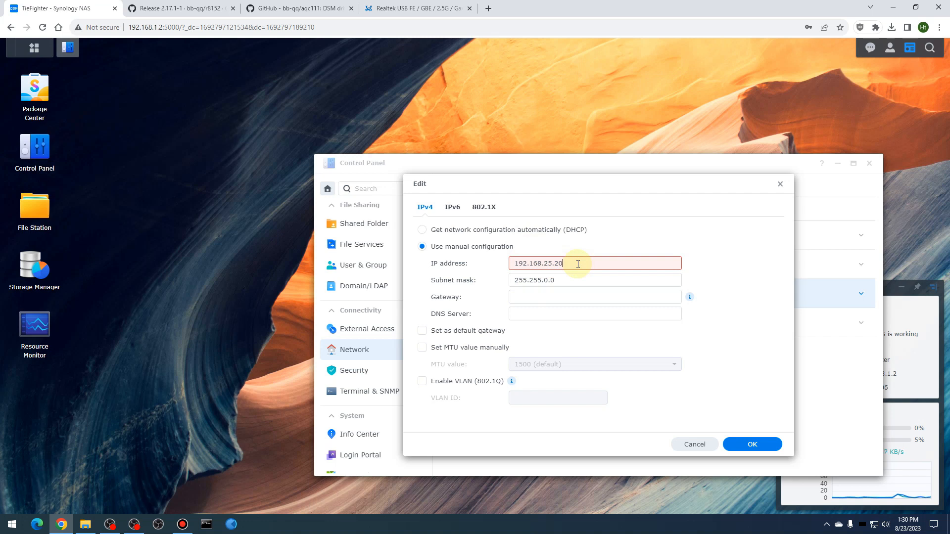
{"action": "left_click", "coordinate": [551, 280]}
{"action": "type", "text": "255."}
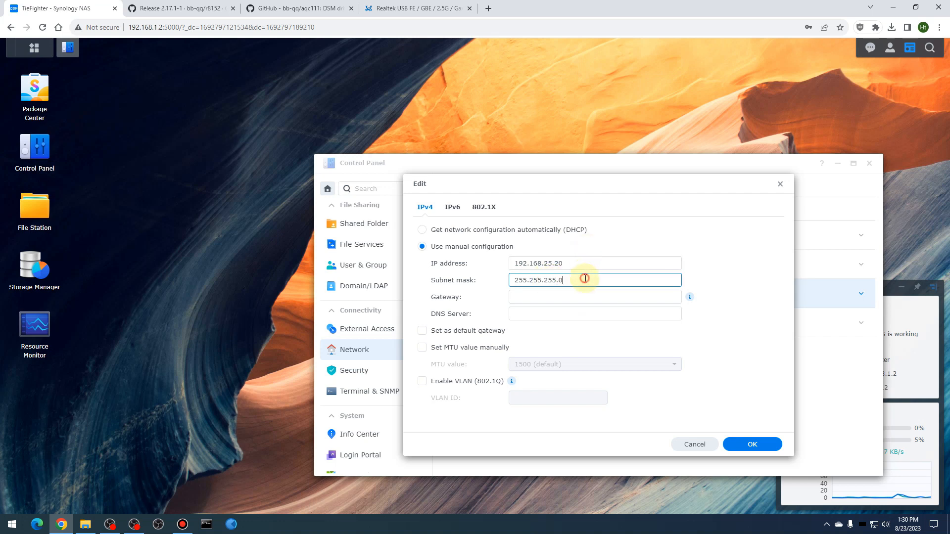
{"action": "left_click", "coordinate": [595, 263]}
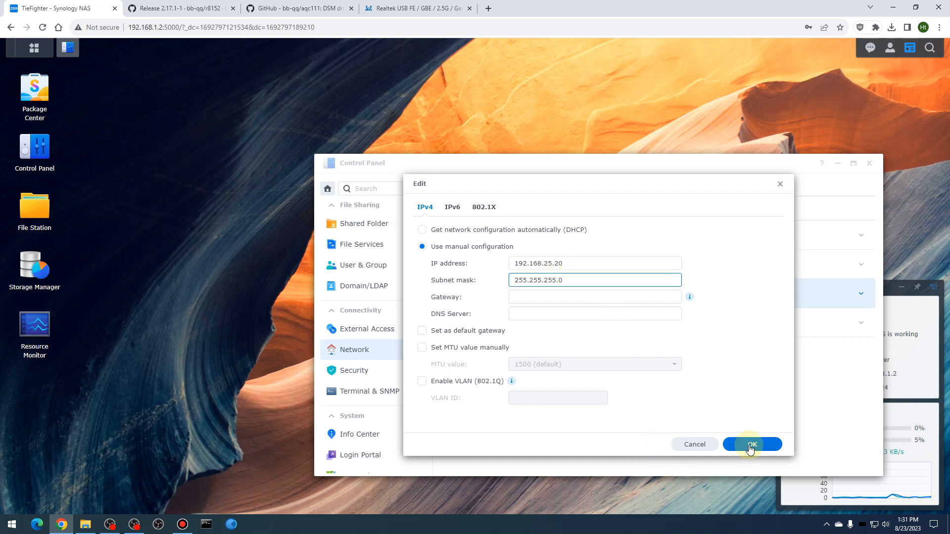
{"action": "left_click", "coordinate": [752, 444]}
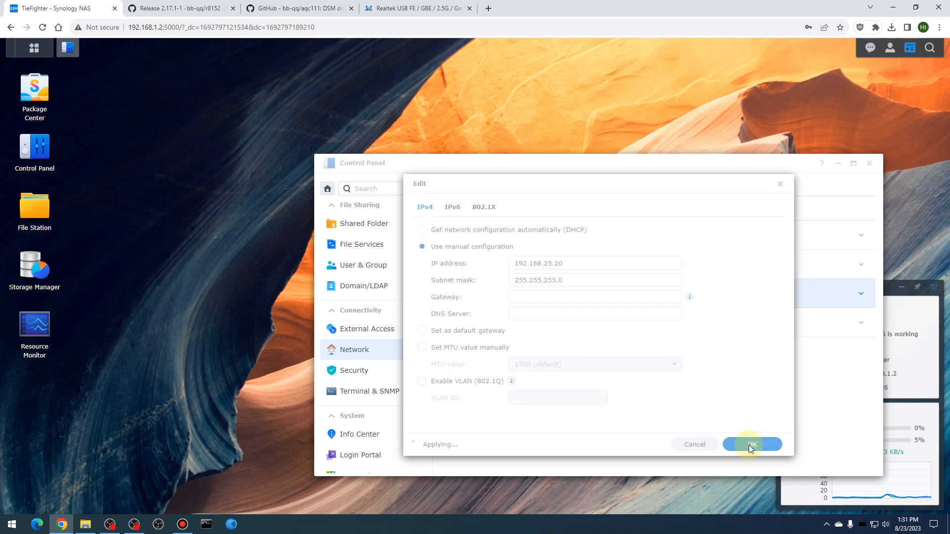
{"action": "left_click", "coordinate": [751, 445]}
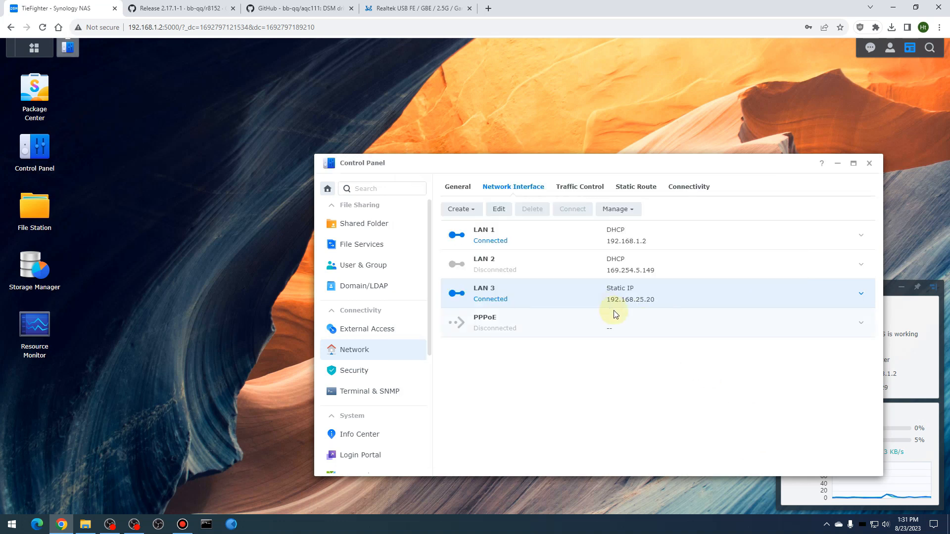
{"action": "mouse_move", "coordinate": [146, 449]}
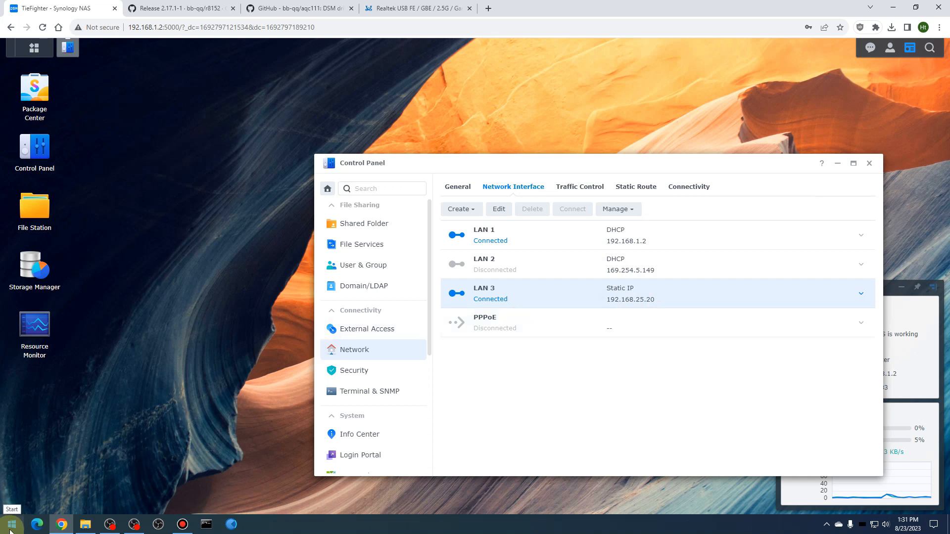
Reach Network Connections from Settings and bring up the options for the Ethernet 3 adapter
{"action": "right_click", "coordinate": [9, 525]}
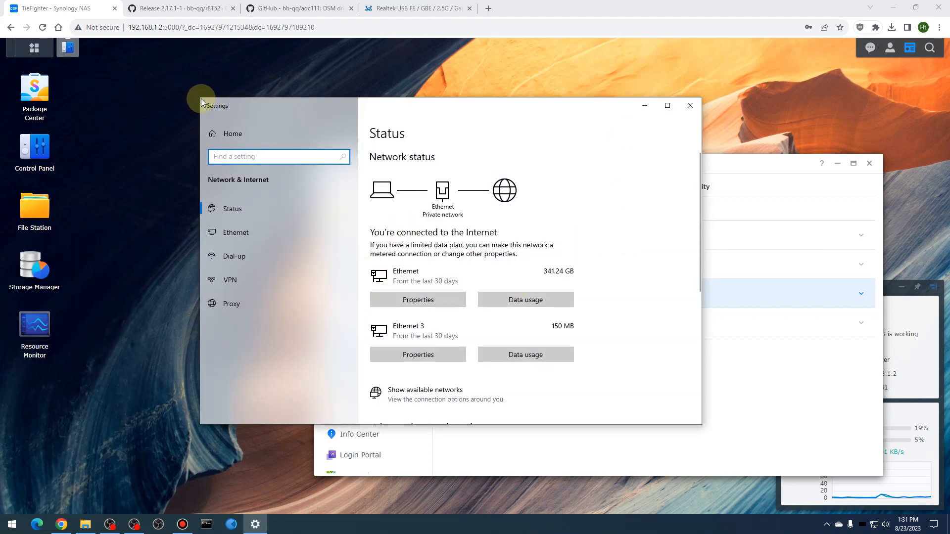
{"action": "scroll", "scroll_direction": "down", "scroll_amount": 3}
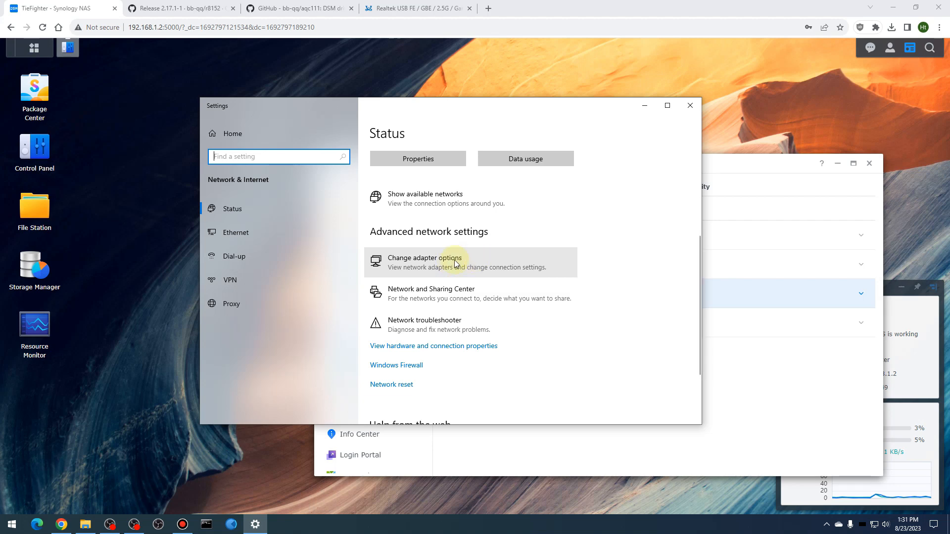
{"action": "left_click", "coordinate": [424, 261]}
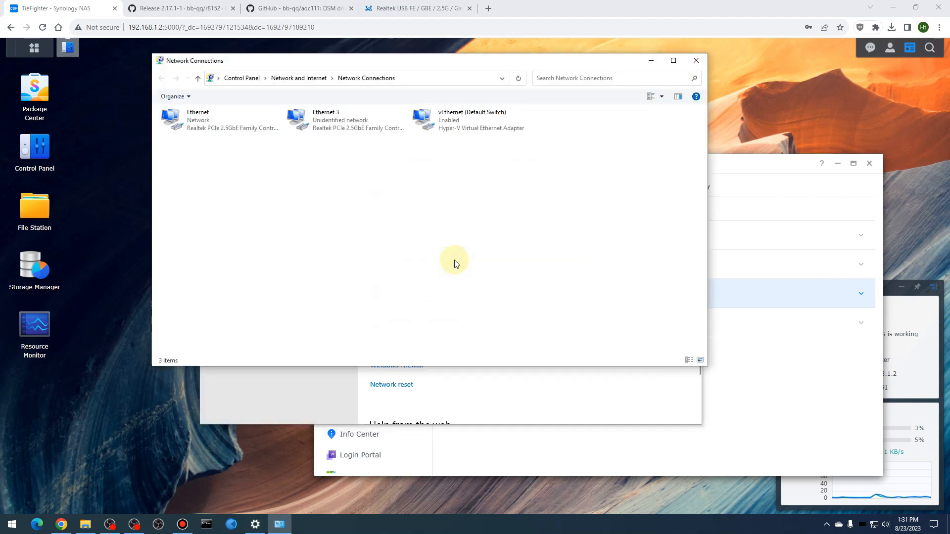
{"action": "left_click", "coordinate": [345, 120]}
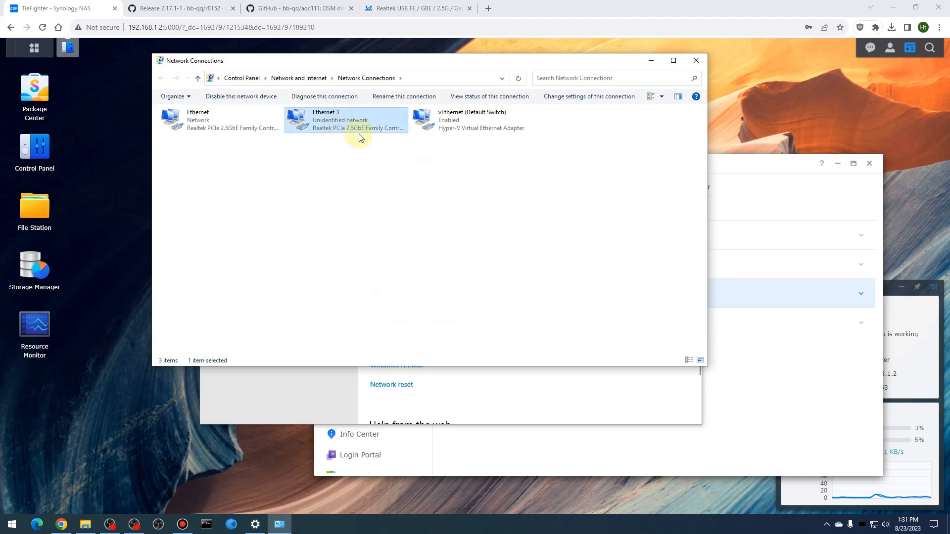
{"action": "mouse_move", "coordinate": [315, 120]}
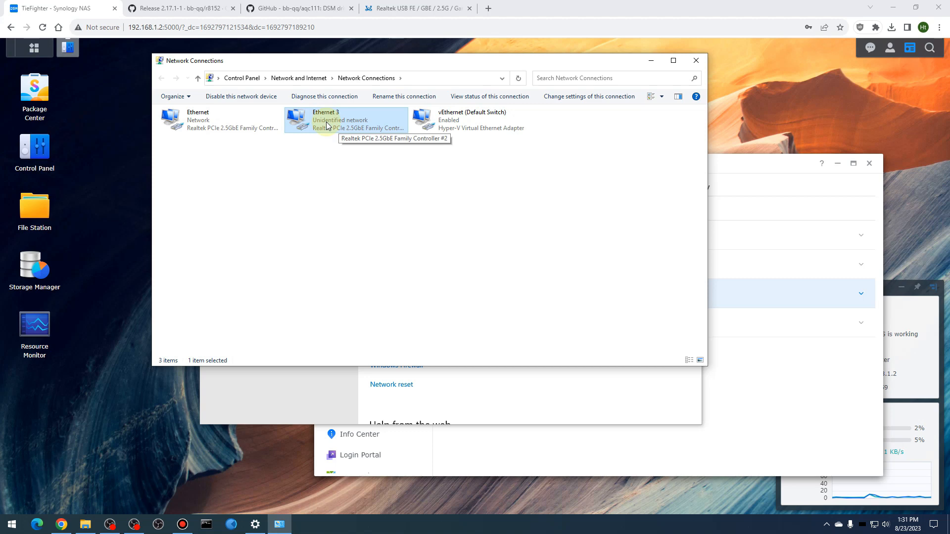
{"action": "left_click", "coordinate": [220, 120]}
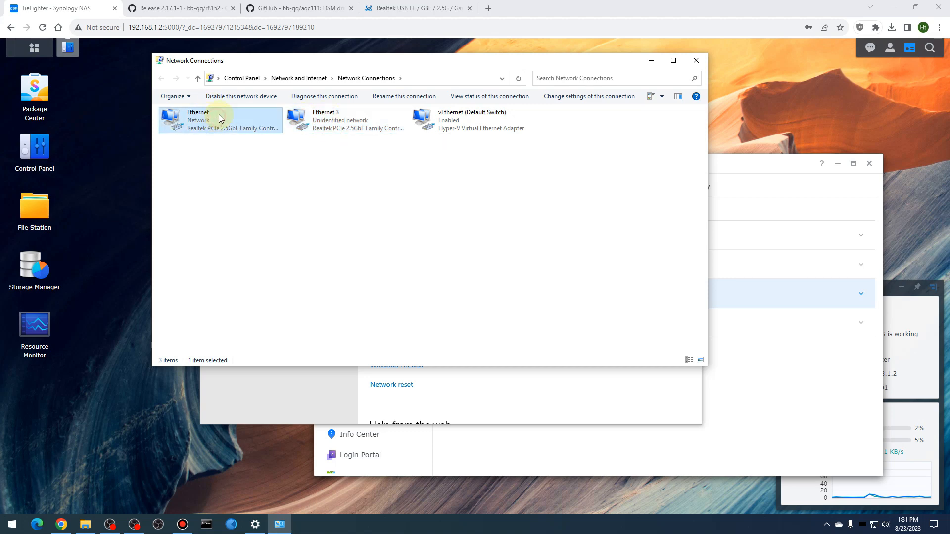
{"action": "right_click", "coordinate": [325, 120]}
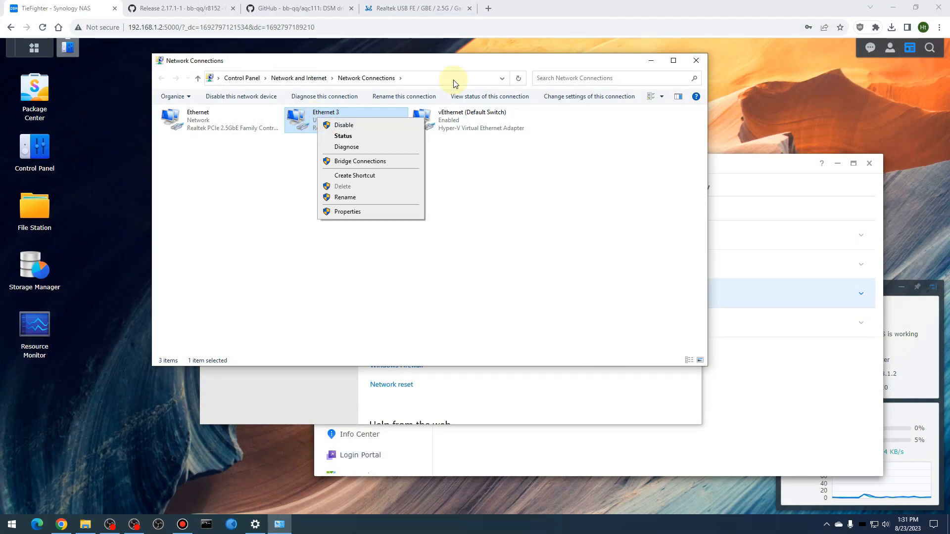
Set Ethernet 3's IPv4 address to 192.168.25.10 with mask 255.255.255.0 and close its properties
{"action": "left_click", "coordinate": [348, 211]}
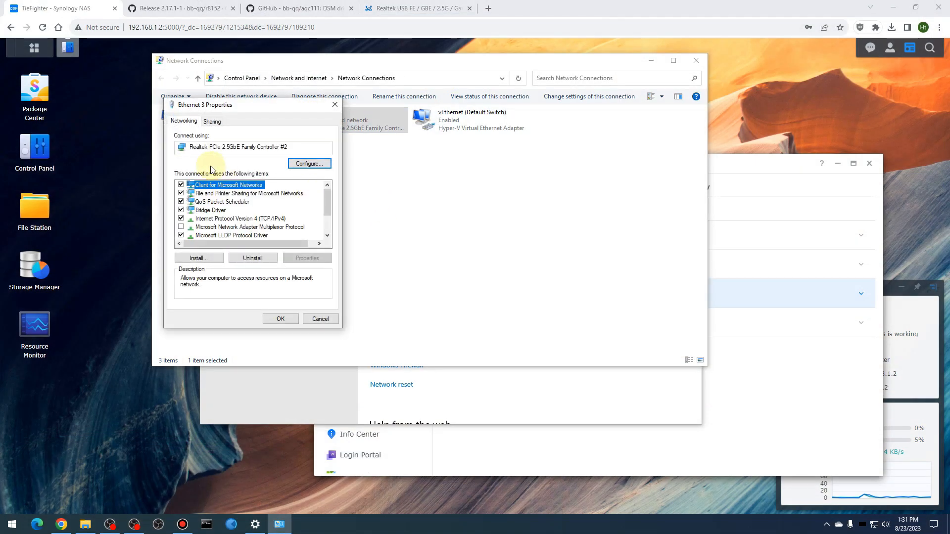
{"action": "left_click", "coordinate": [240, 218]}
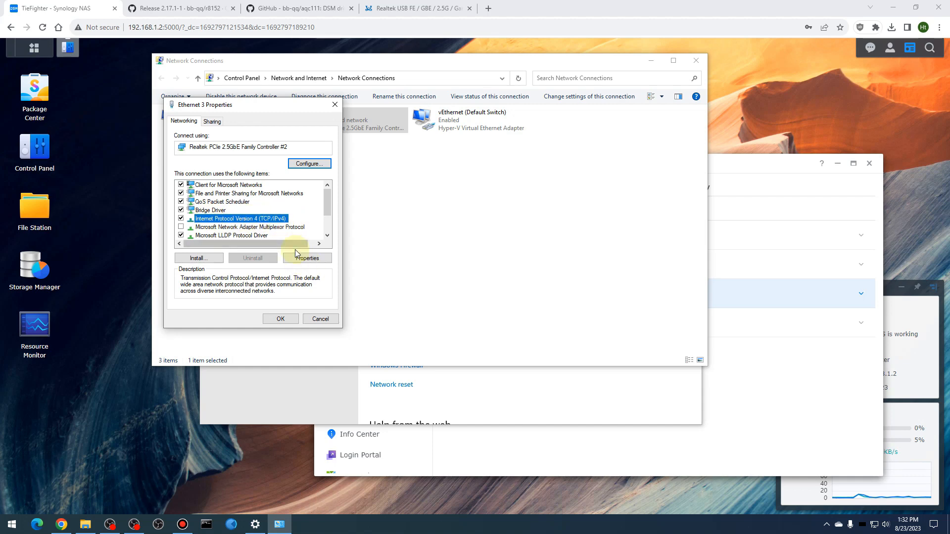
{"action": "left_click", "coordinate": [307, 258]}
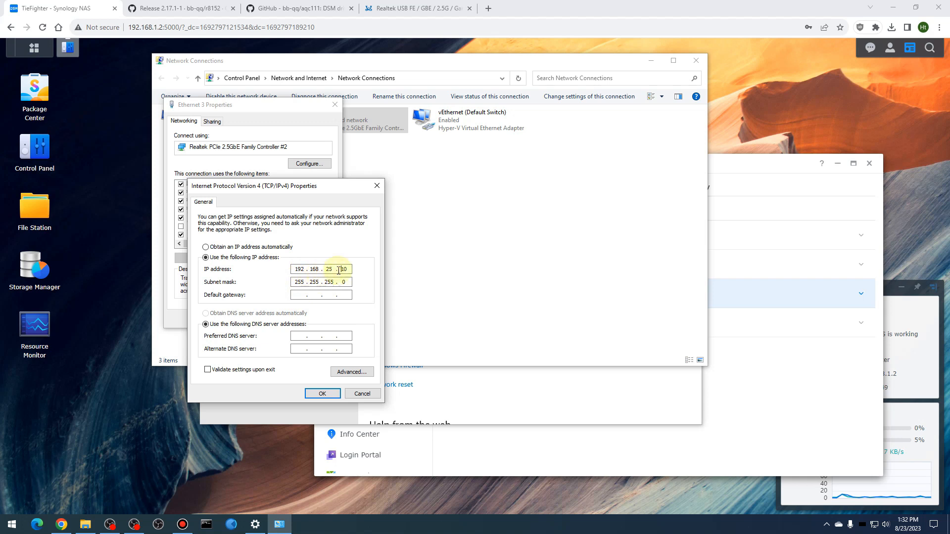
{"action": "left_click", "coordinate": [328, 269]}
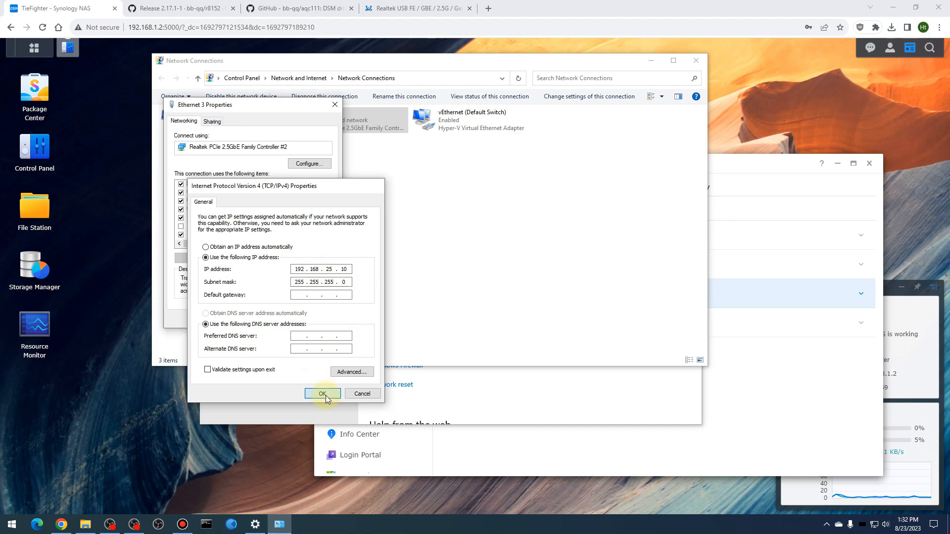
{"action": "left_click", "coordinate": [323, 393]}
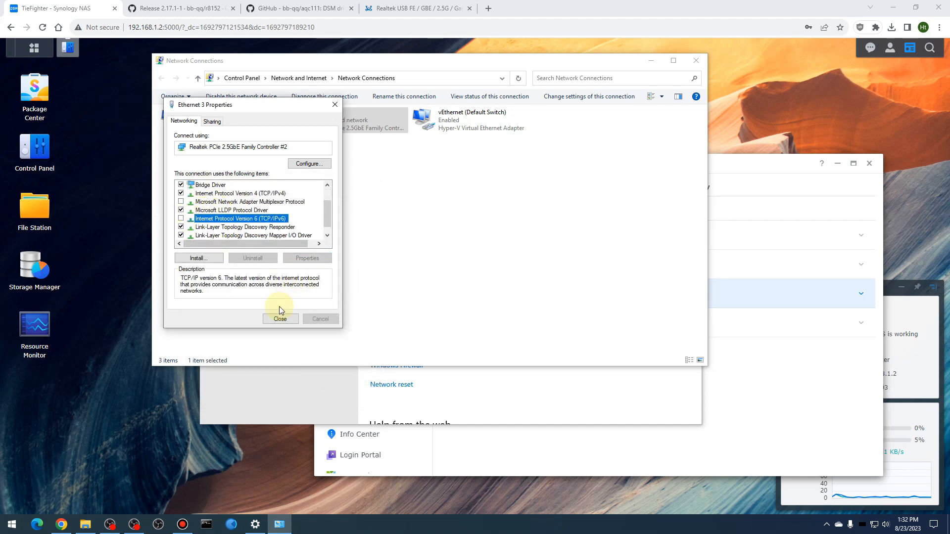
{"action": "left_click", "coordinate": [280, 318]}
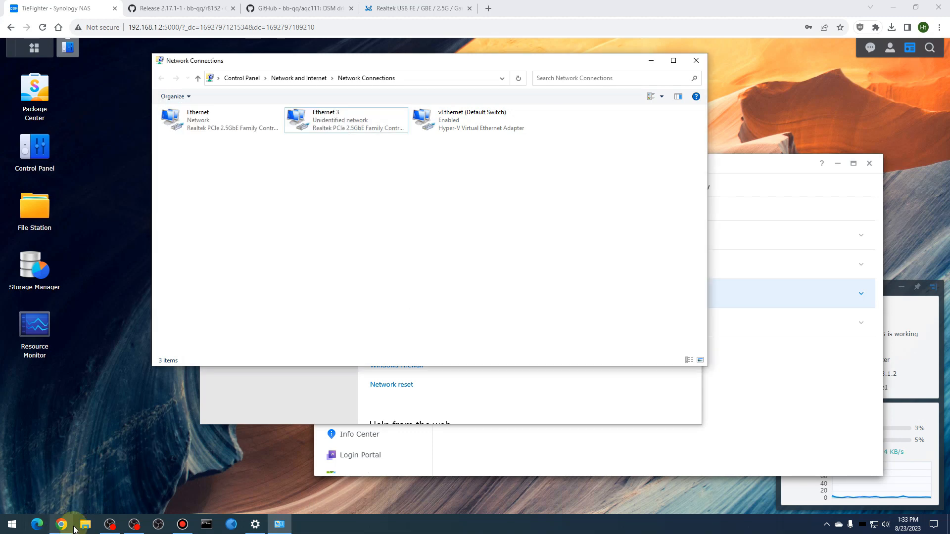
Browse to \\192.168.1.2 and enter the NAS test share
{"action": "left_click", "coordinate": [85, 525]}
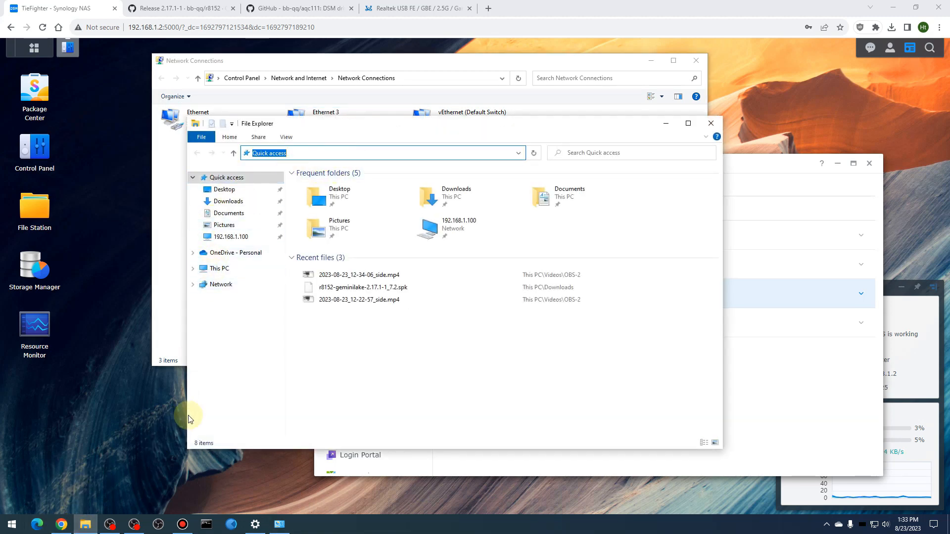
{"action": "type", "text": "\\\\192.168.1."}
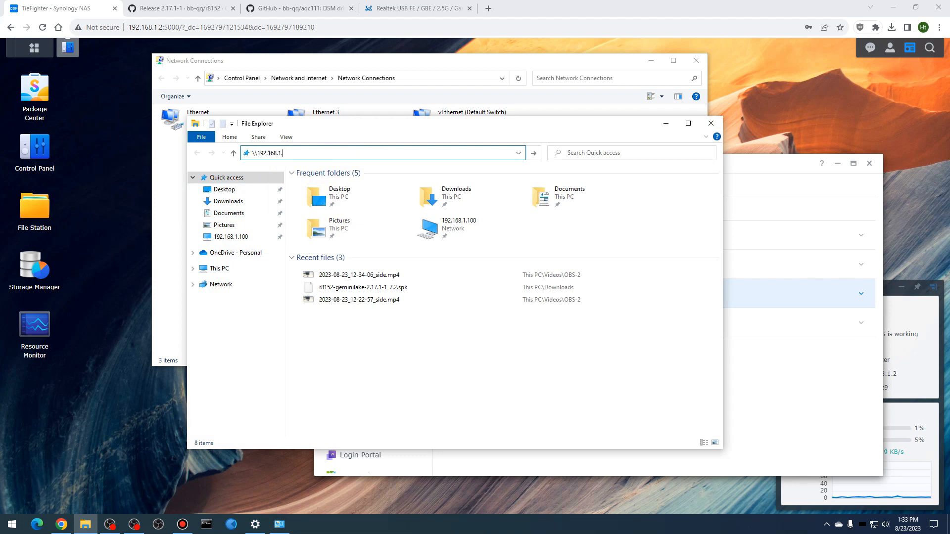
{"action": "key", "text": "Enter"}
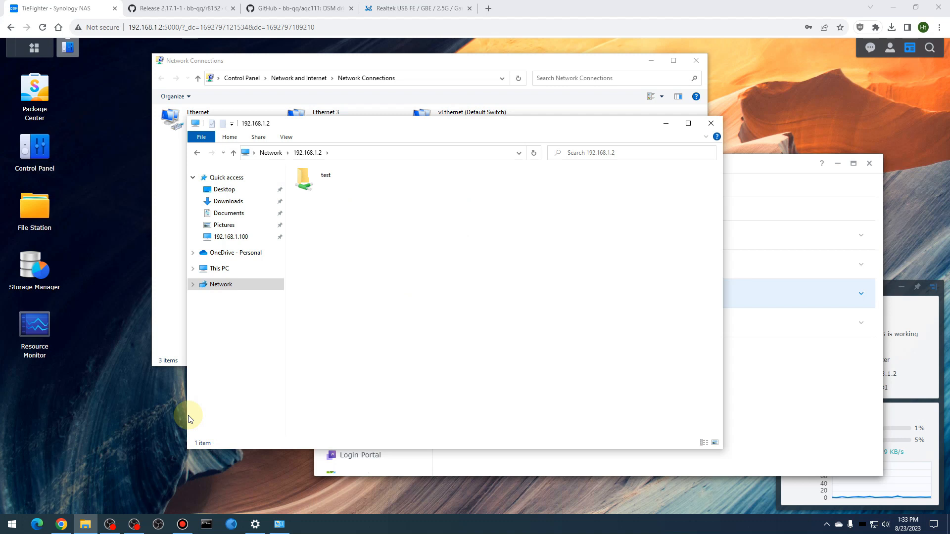
{"action": "double_click", "coordinate": [326, 179]}
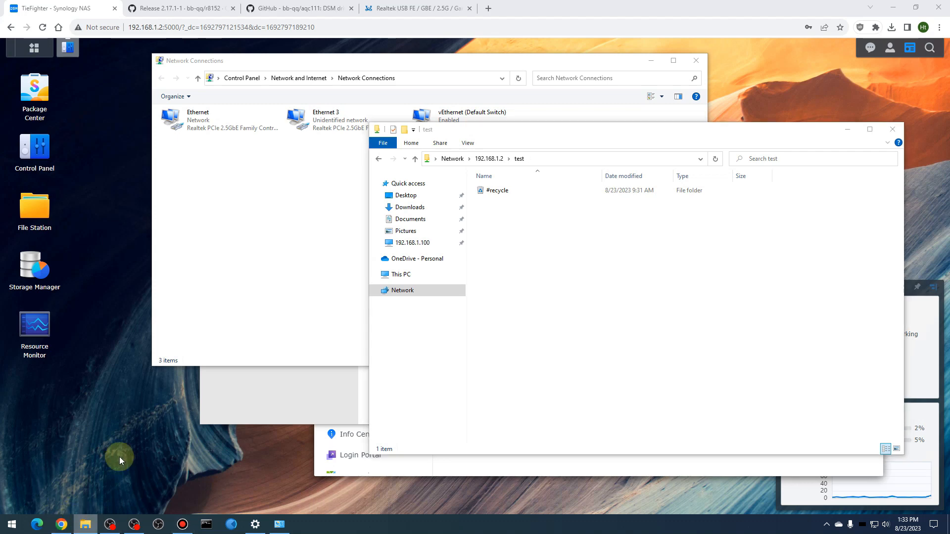
From a second window's Downloads folder, copy the 4.69 GB Ubuntu ISO into the test share
{"action": "left_click", "coordinate": [85, 525]}
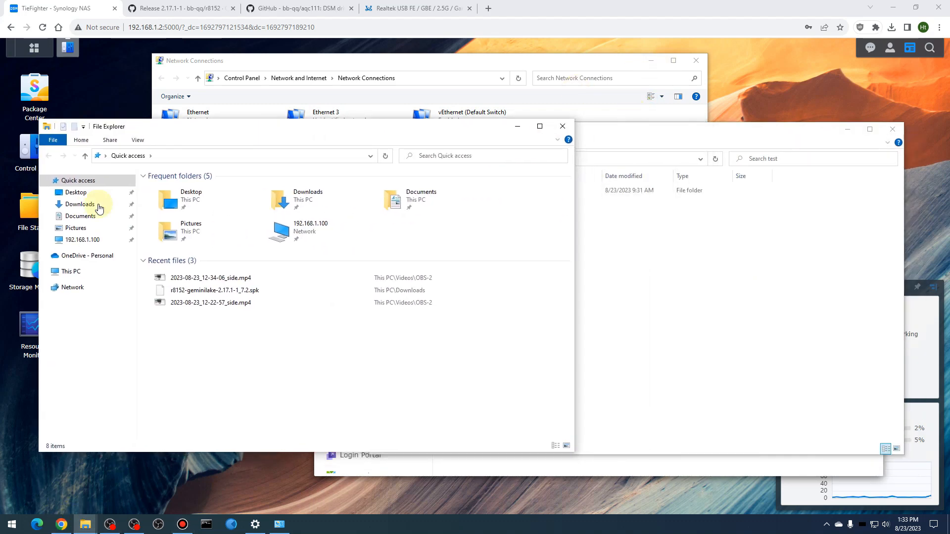
{"action": "left_click", "coordinate": [80, 204]}
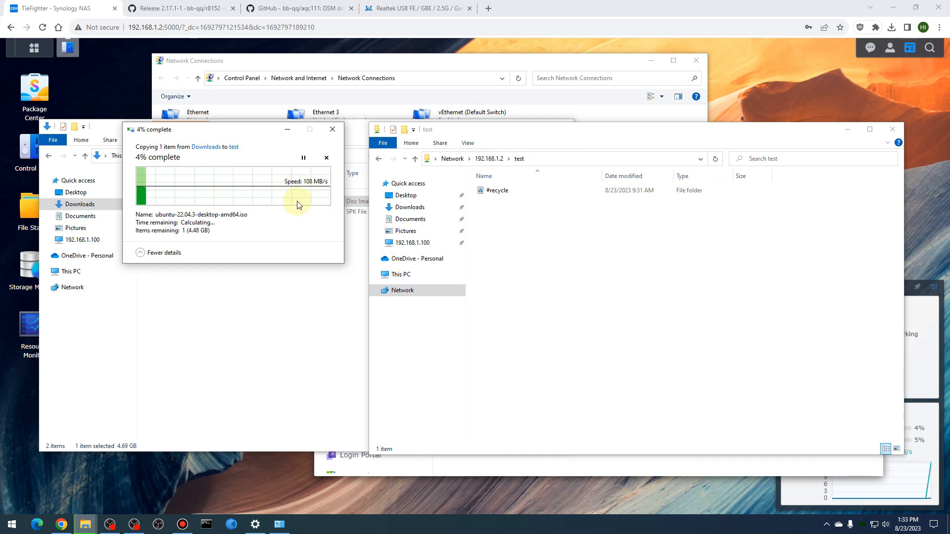
{"action": "mouse_move", "coordinate": [277, 233]}
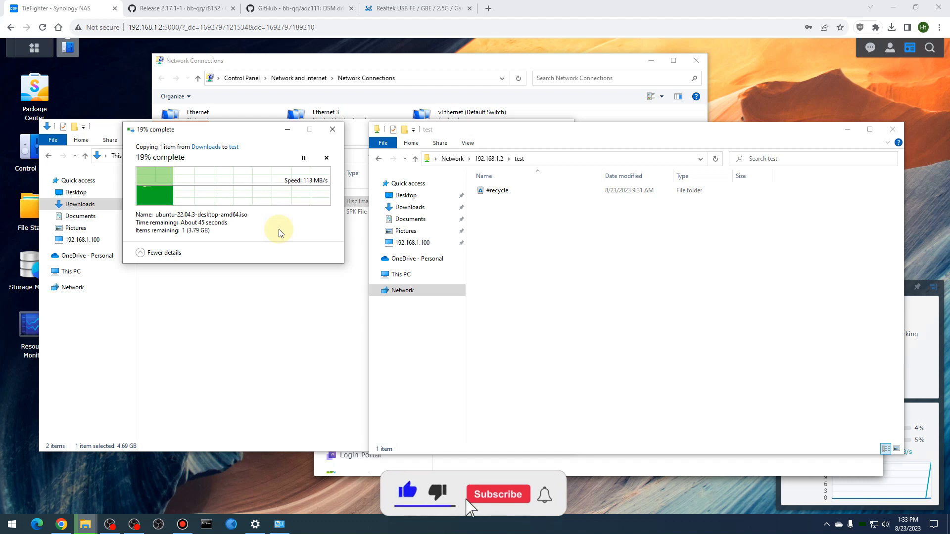
{"action": "left_click", "coordinate": [498, 494]}
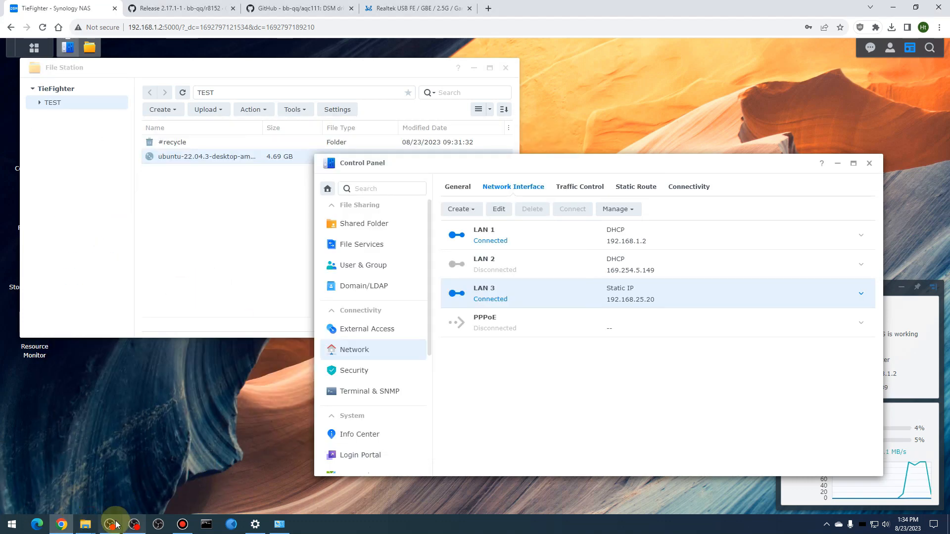
Permanently delete the copied Ubuntu ISO from the test share
{"action": "left_click", "coordinate": [85, 524]}
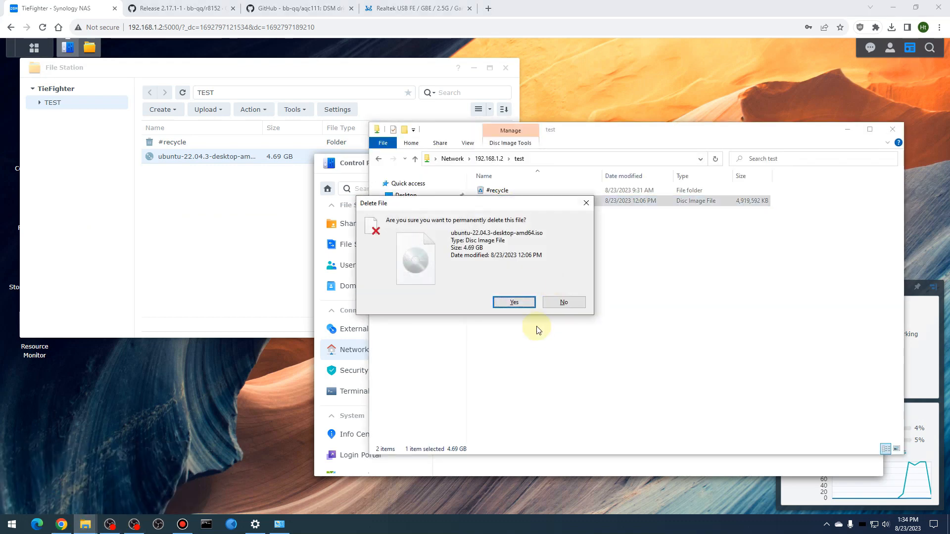
{"action": "left_click", "coordinate": [513, 302]}
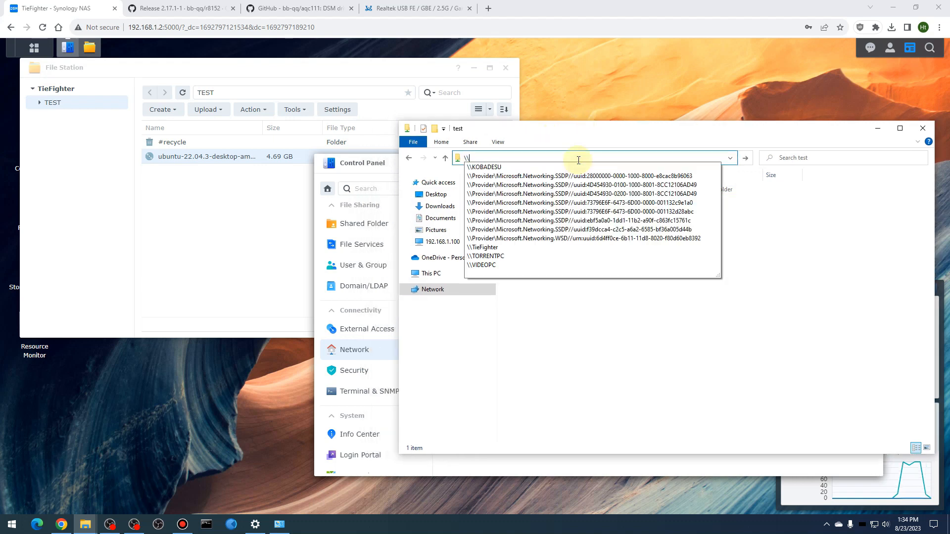
Reach the NAS at \\192.168.25.20 as user Darthmin and enter the test share
{"action": "type", "text": "192.168.25"}
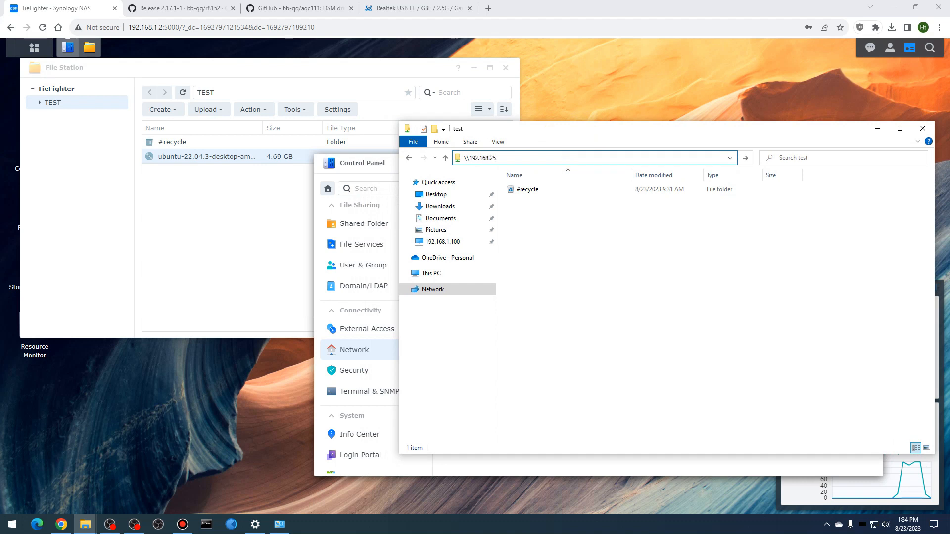
{"action": "type", "text": ".20"}
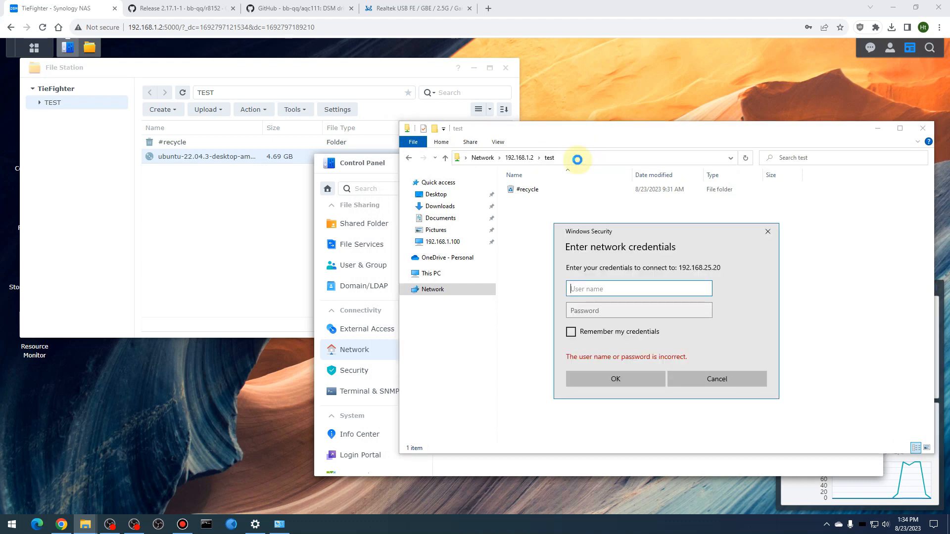
{"action": "type", "text": "Darthmin"}
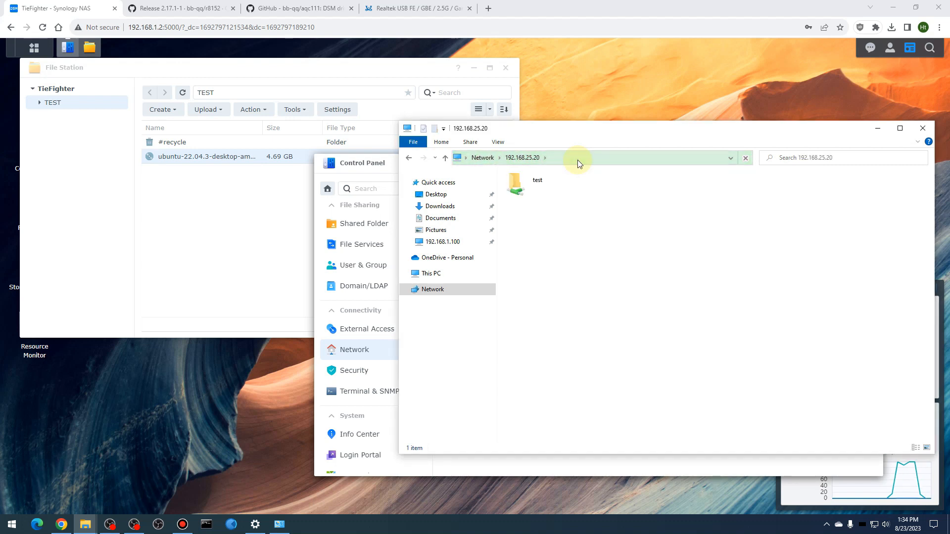
{"action": "double_click", "coordinate": [514, 185]}
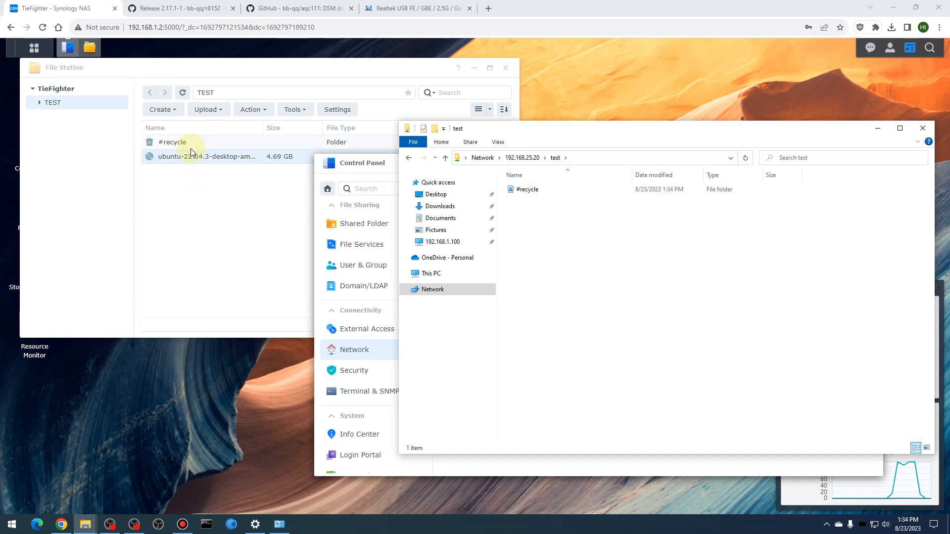